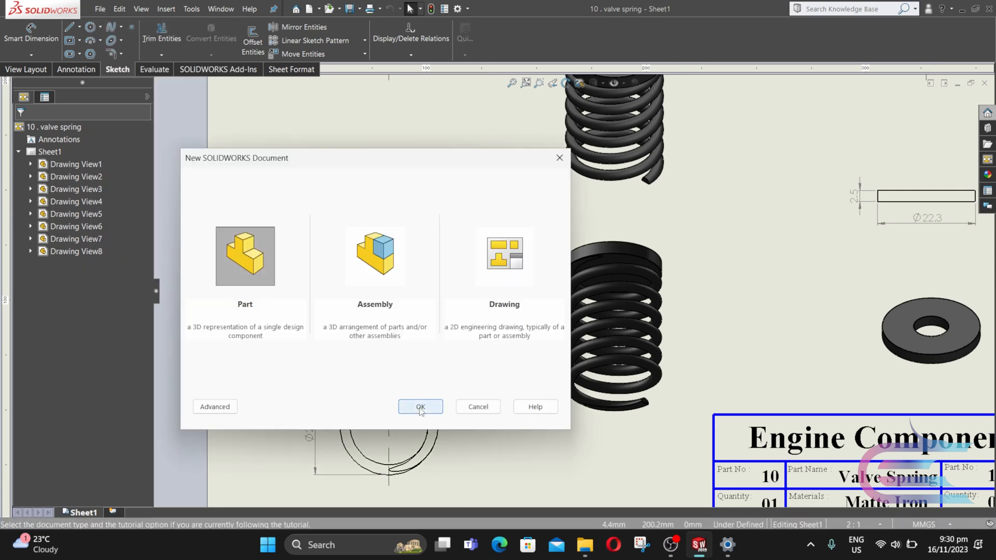
Step: Create a new part and sketch a vertical line down from the origin on the Front Plane
left_click(420, 407)
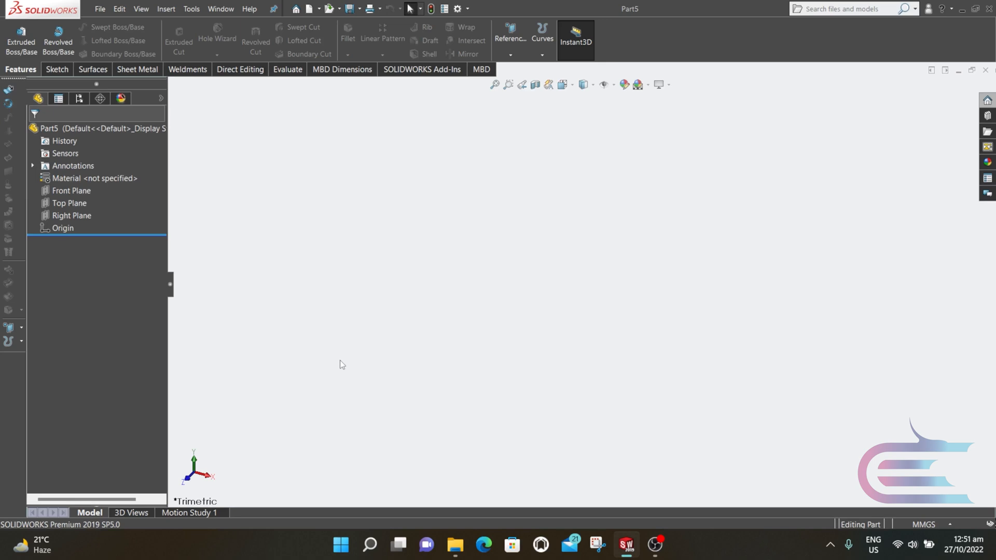
right_click(71, 190)
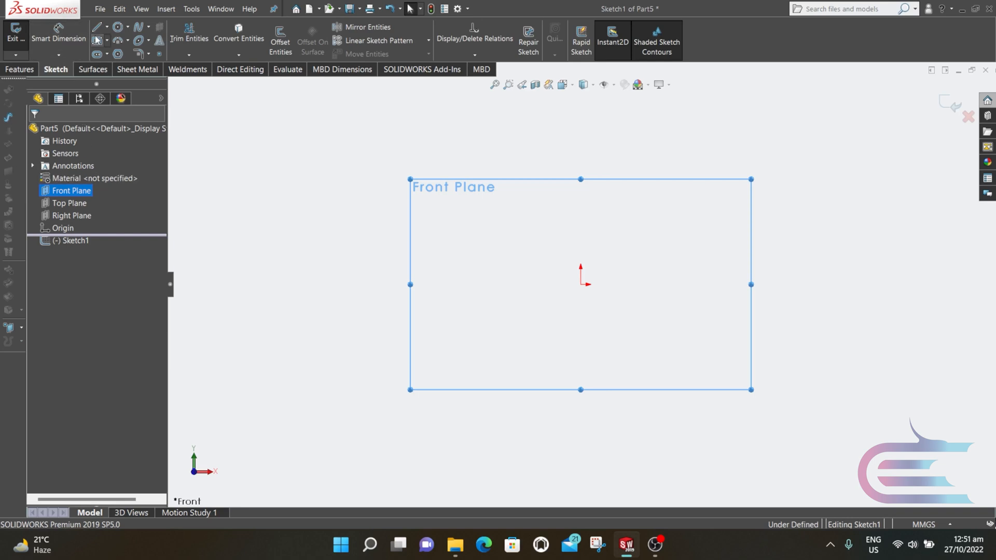
left_click(96, 27)
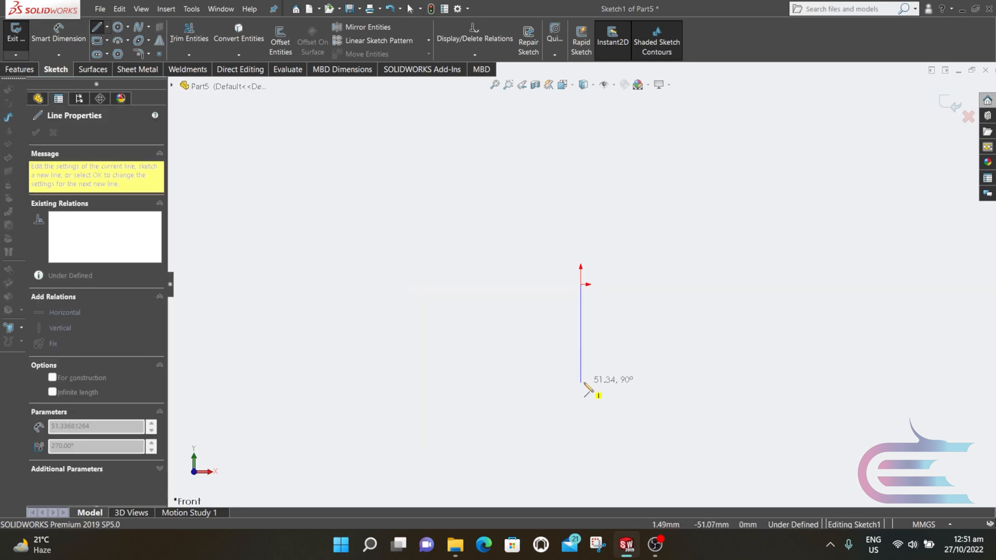
left_click_drag(587, 390, 584, 292)
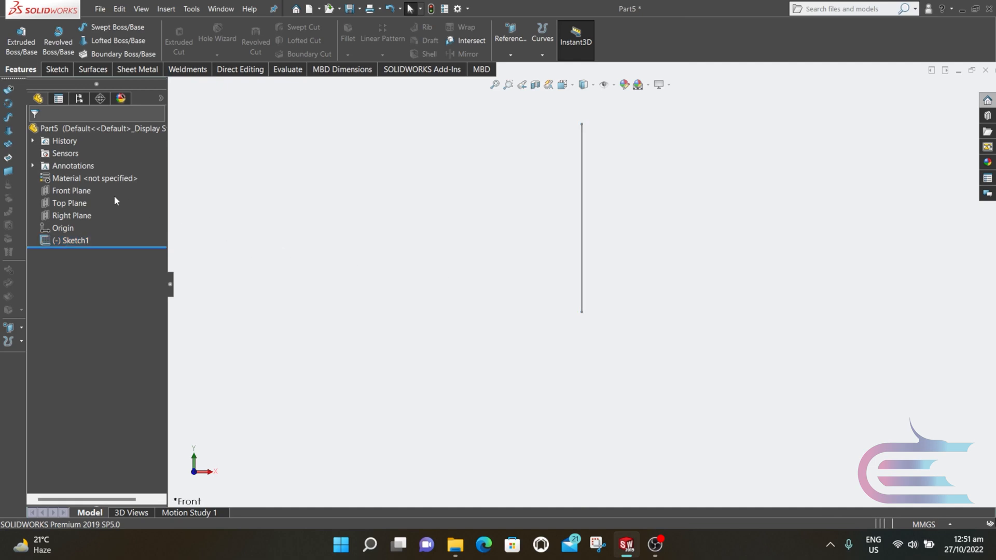
Step: Sketch a 2.3 mm diameter circle on the Front Plane, 10 mm from the vertical line
left_click(71, 191)
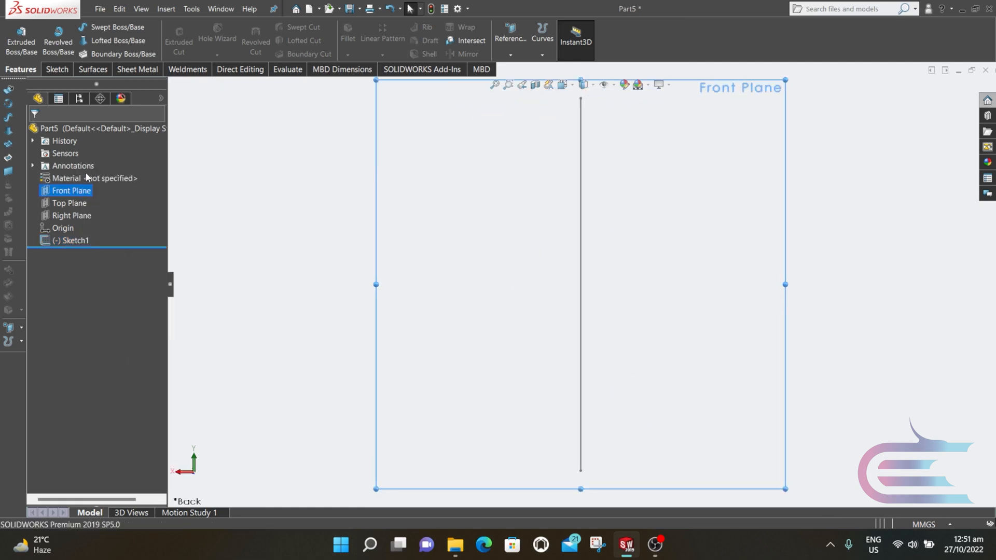
left_click(56, 69)
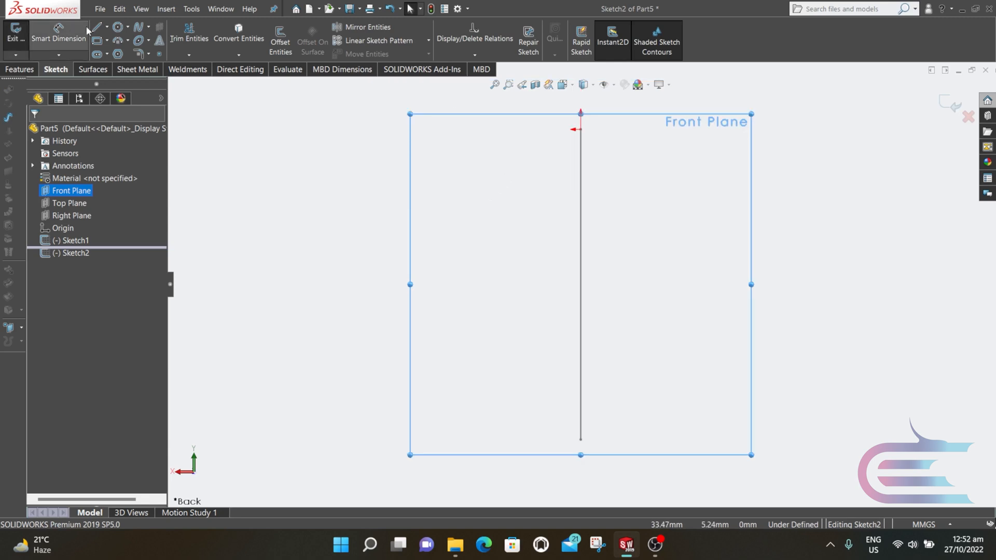
left_click(115, 27)
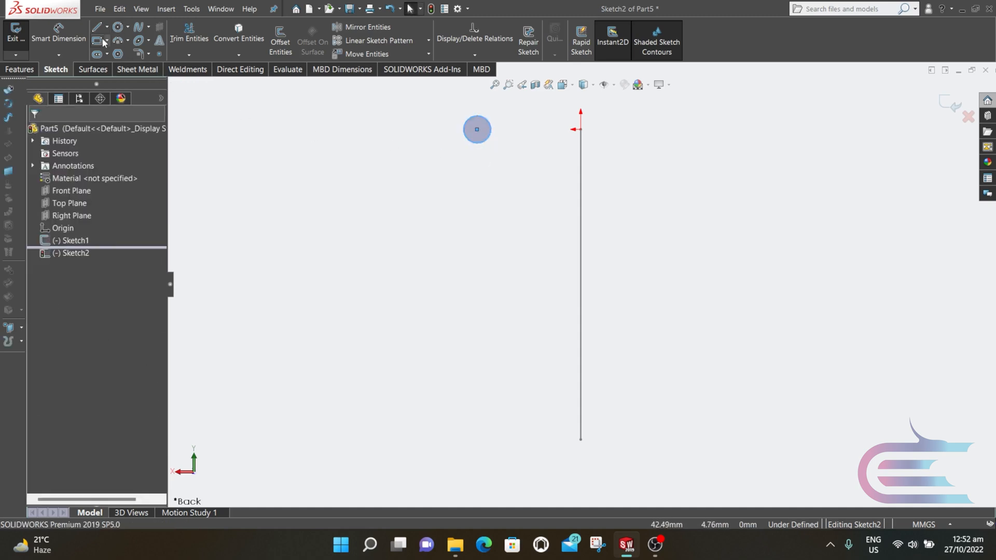
left_click(476, 130)
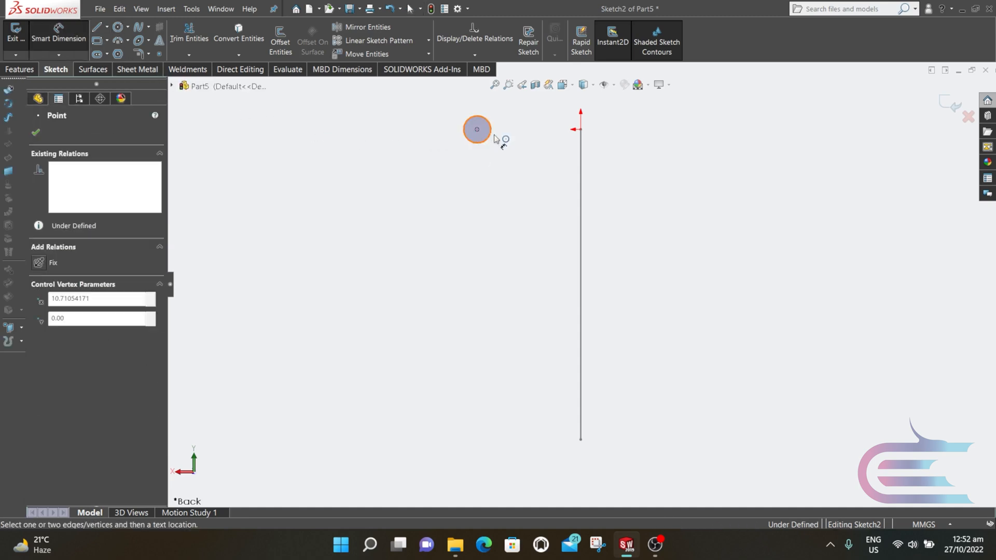
left_click(537, 155)
type("10")
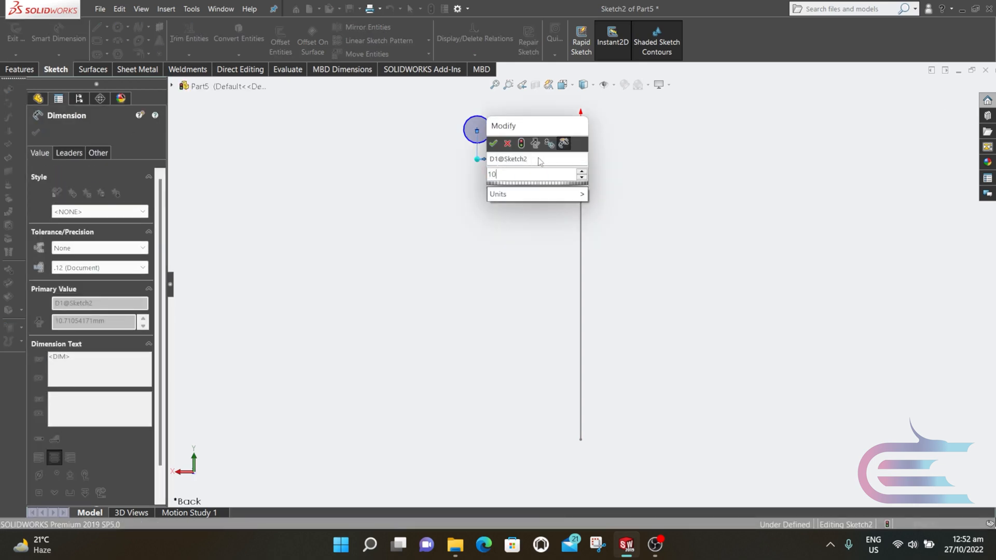
left_click(493, 144)
type("2.3")
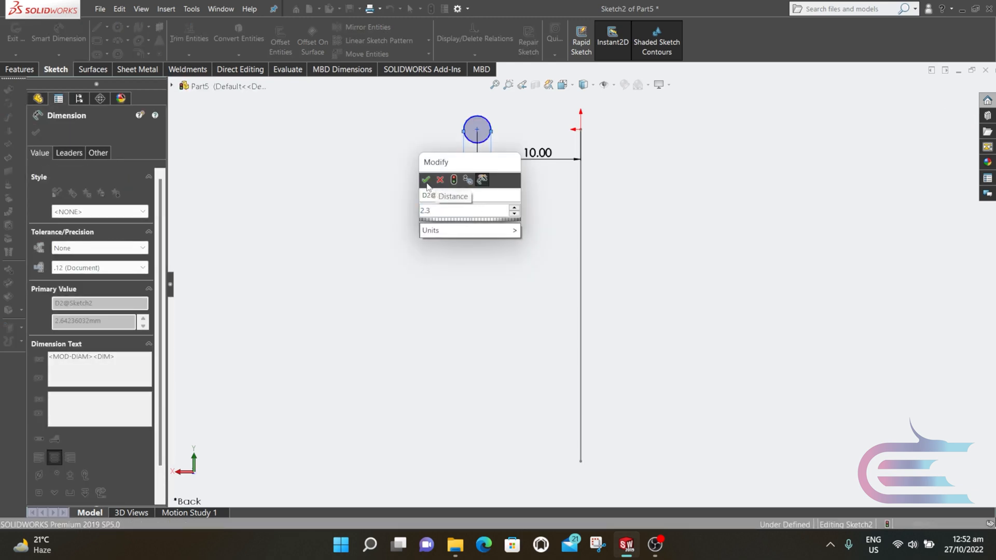
left_click(426, 179)
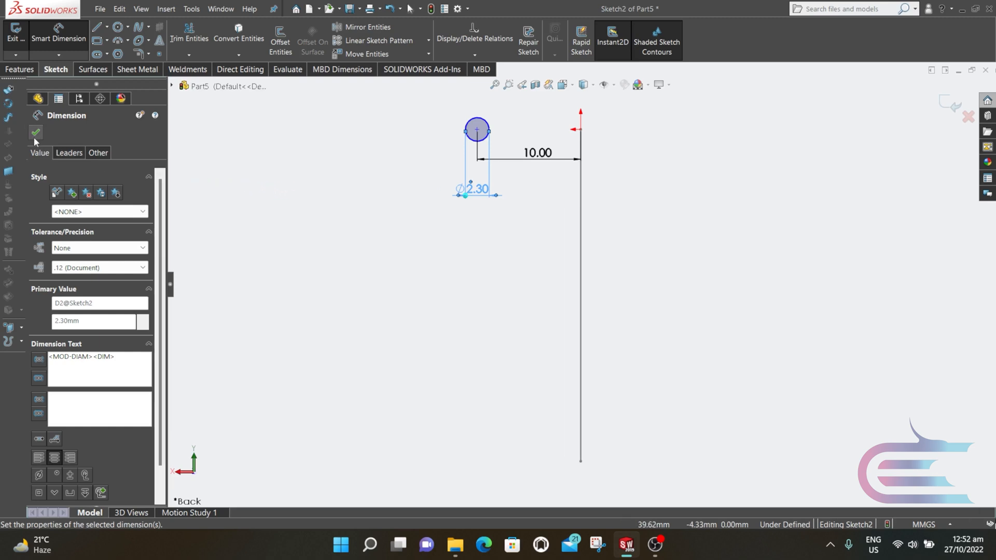
Step: Sweep the circle along the line with a profile twist of 7 revolutions to form the coil
left_click(35, 133)
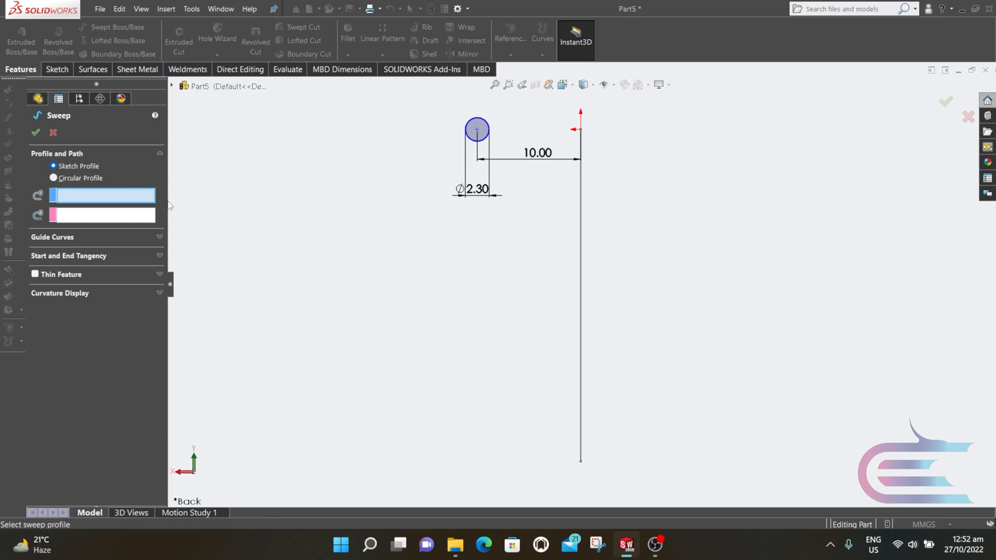
left_click(476, 129)
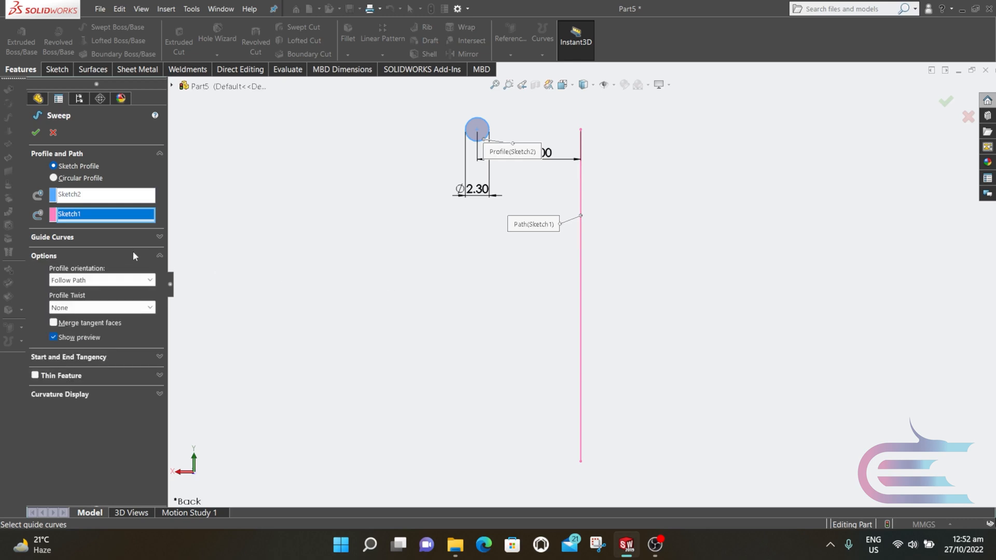
left_click(101, 307)
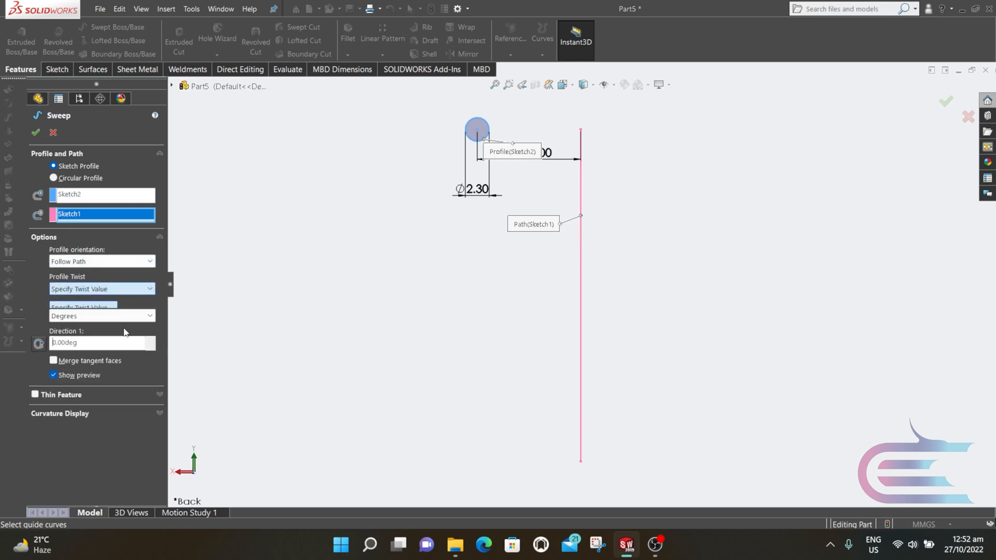
left_click(101, 316)
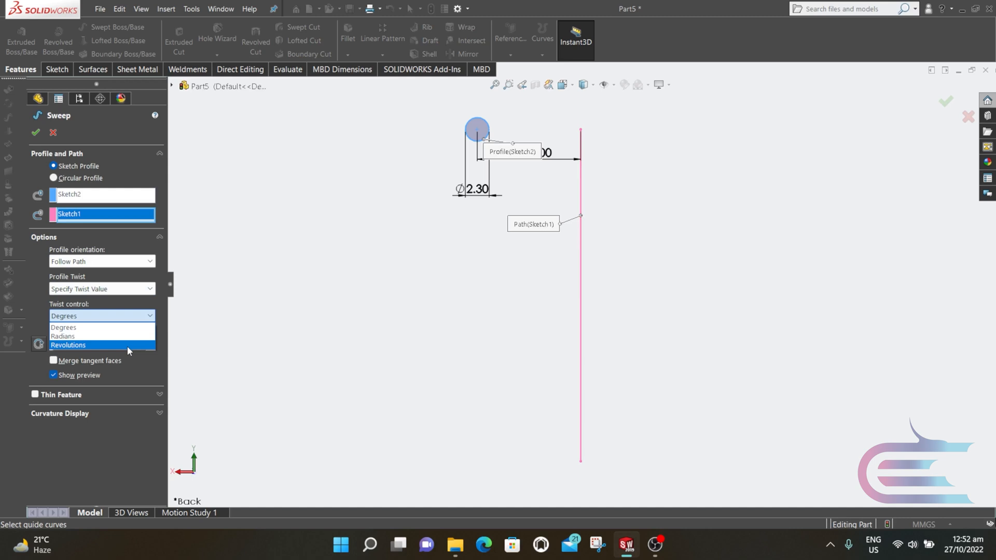
left_click(68, 344)
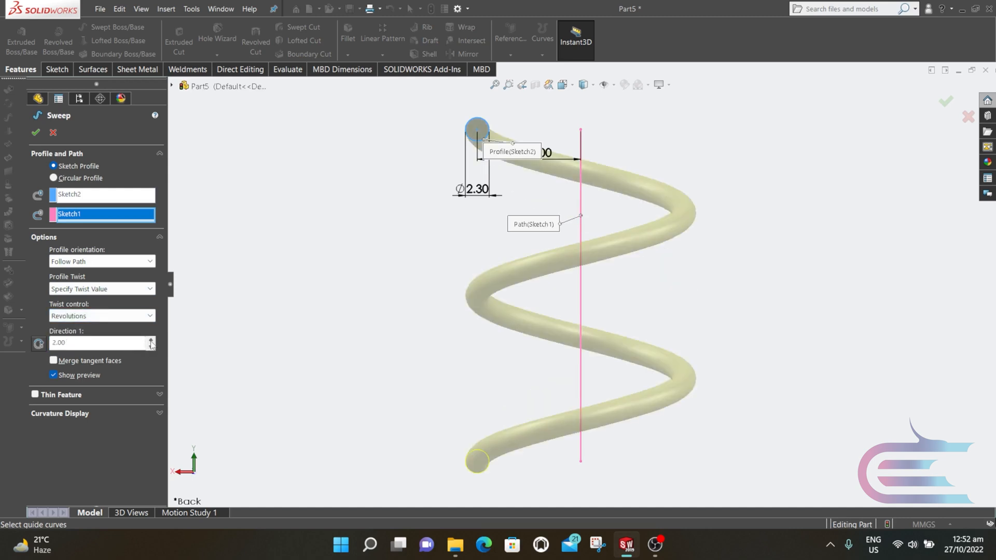
left_click(152, 340)
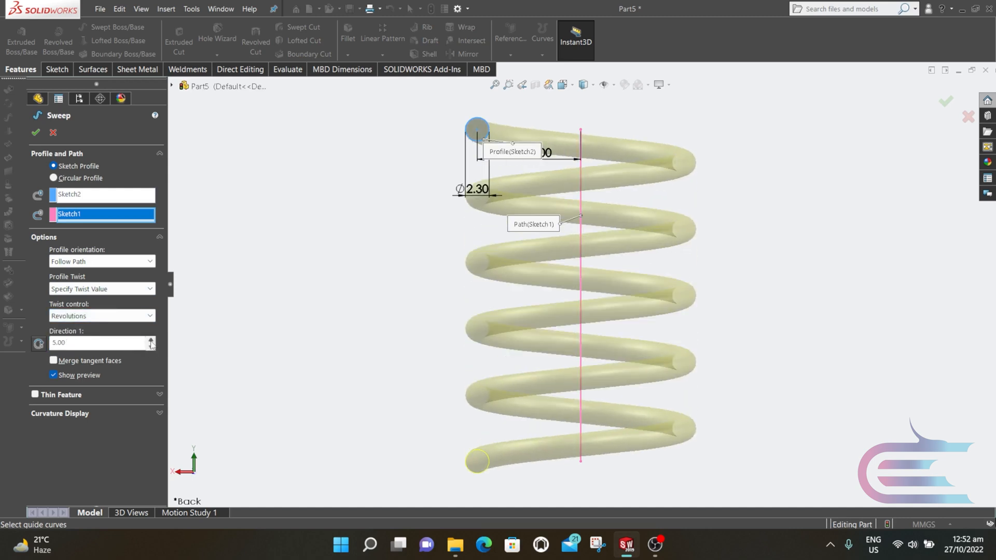
left_click(150, 340)
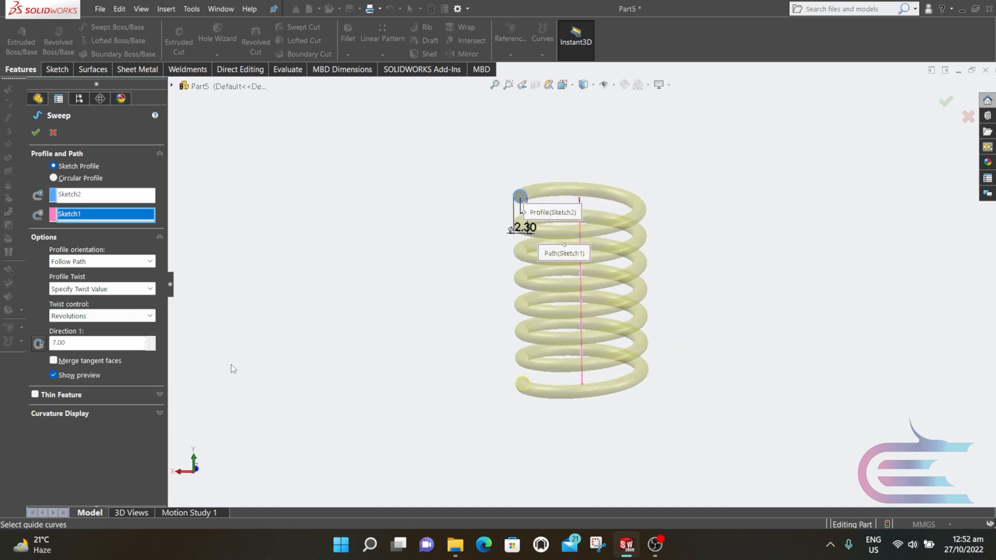
left_click(35, 131)
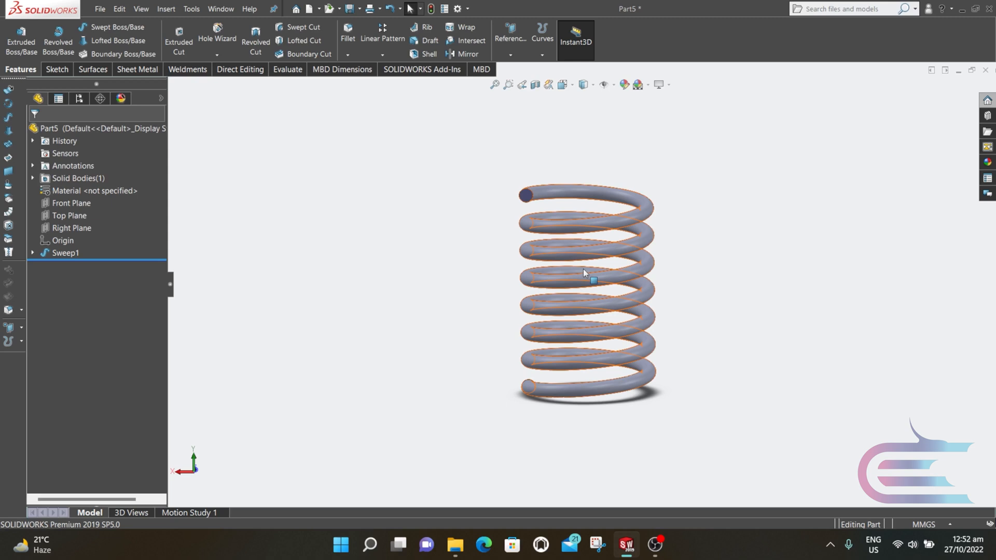
Step: Cut the spring with the Top Plane as surface to flatten its upper end
left_click(166, 10)
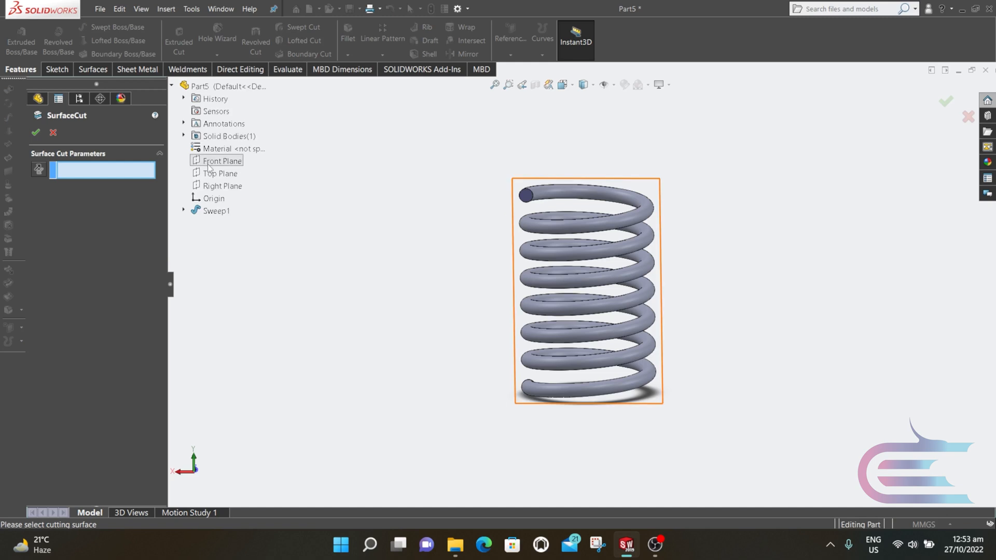
left_click(221, 174)
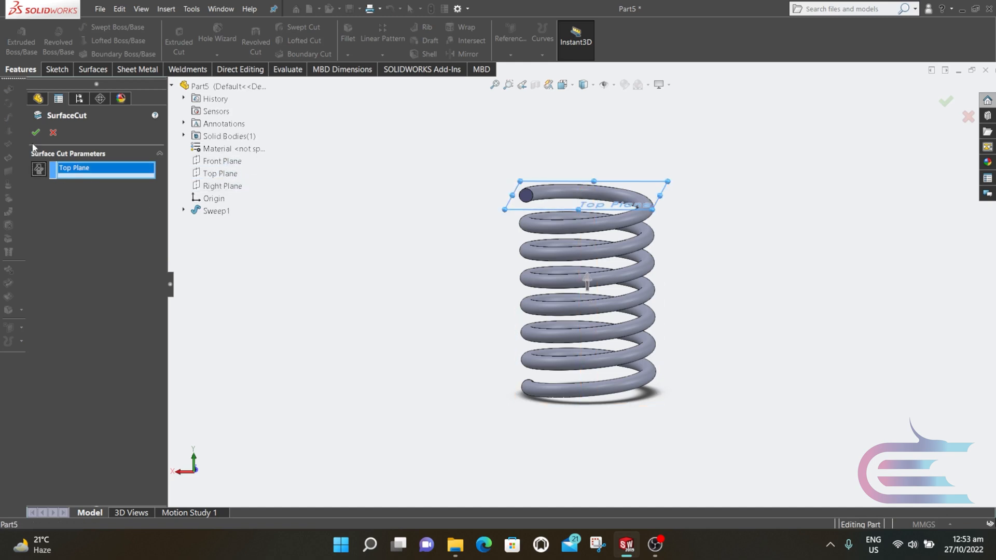
left_click(35, 133)
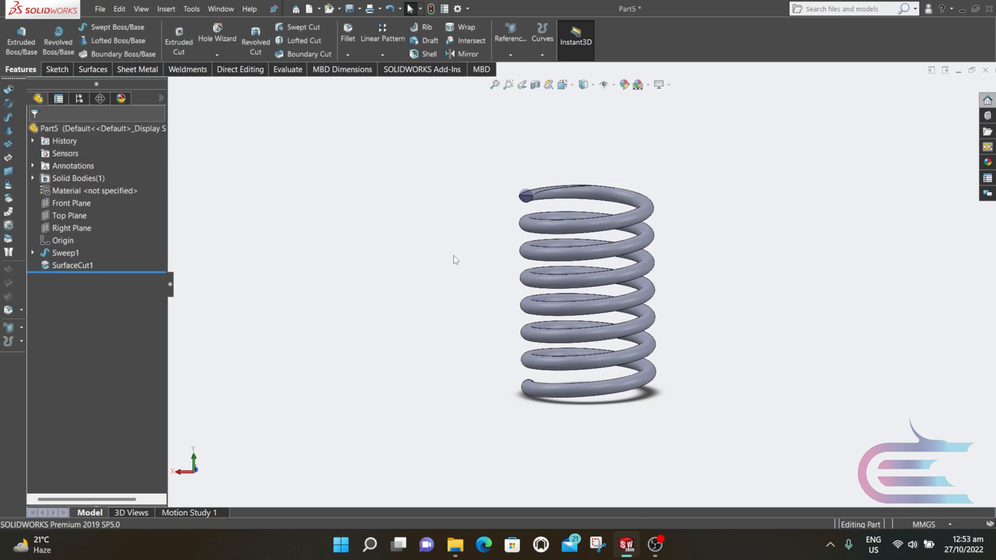
mouse_move(89, 262)
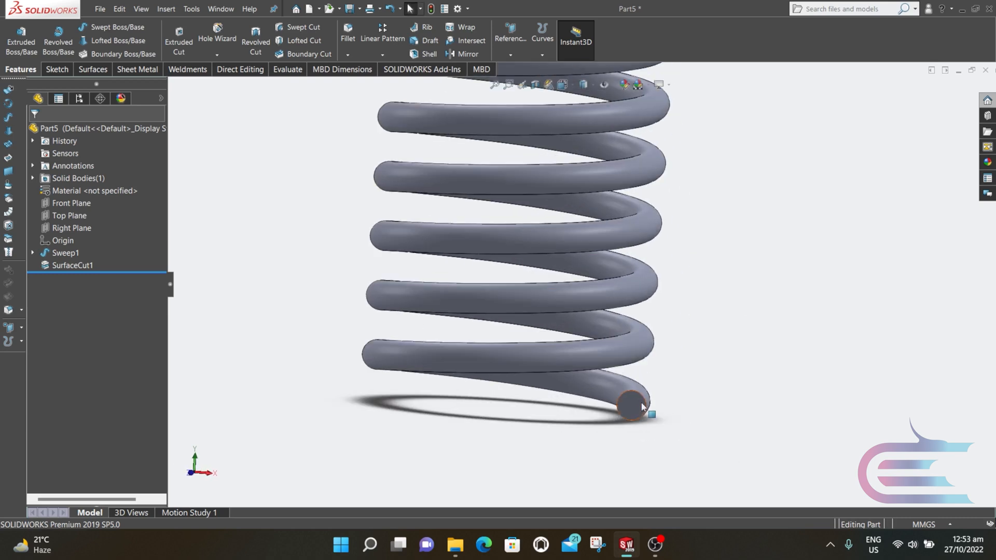
Step: Sketch a reference point on the spring's lower end face
scroll("up", 3)
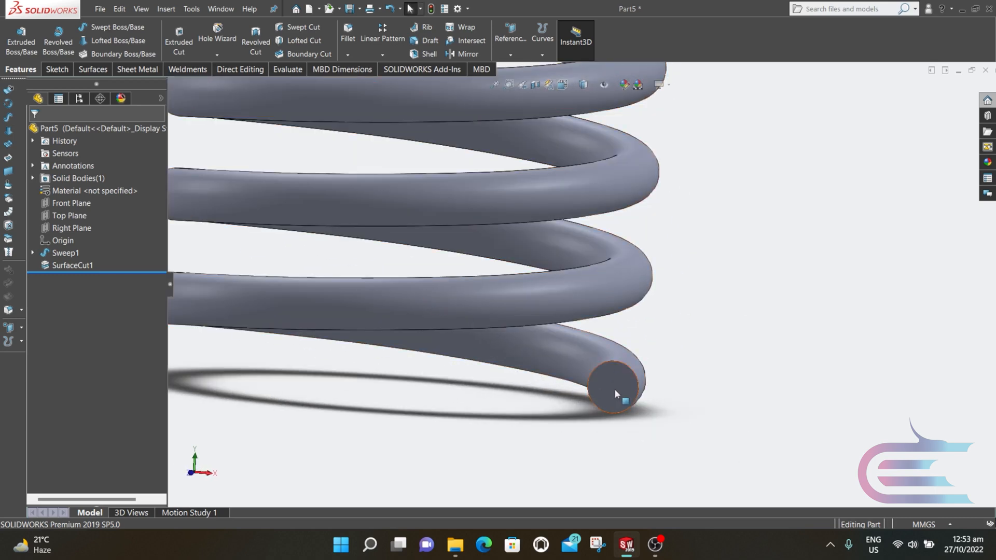
left_click(622, 391)
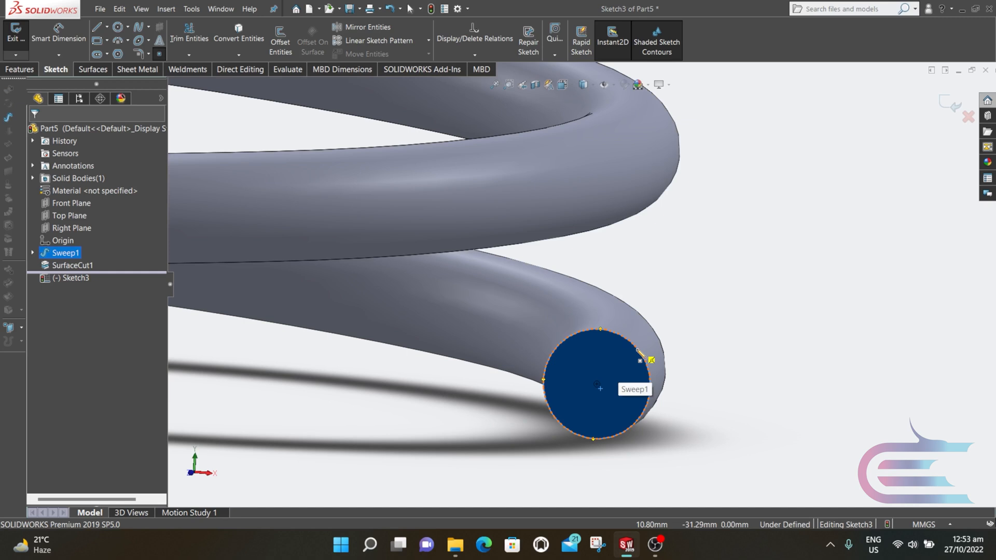
left_click(598, 388)
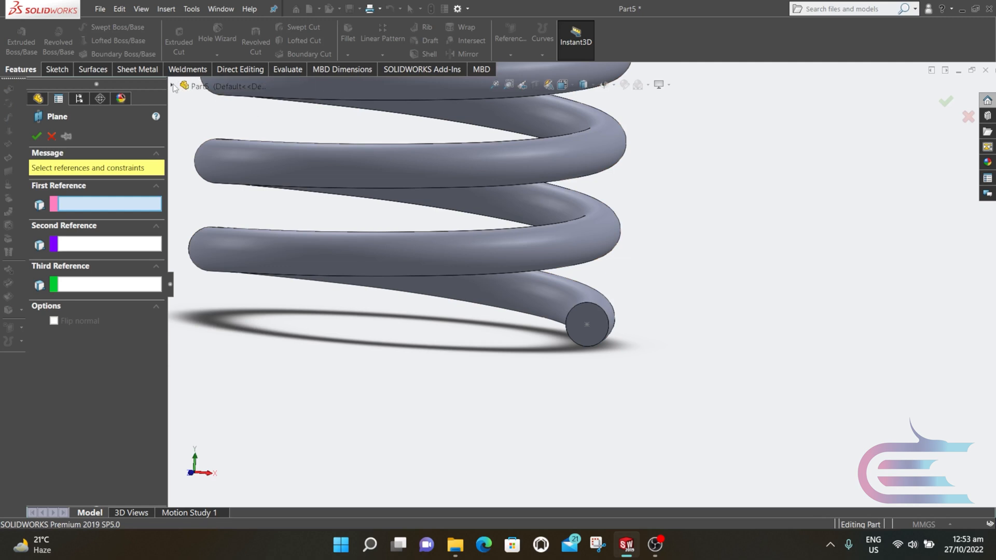
Step: Create Plane1 through the sketch point, parallel to the Top Plane
left_click(220, 173)
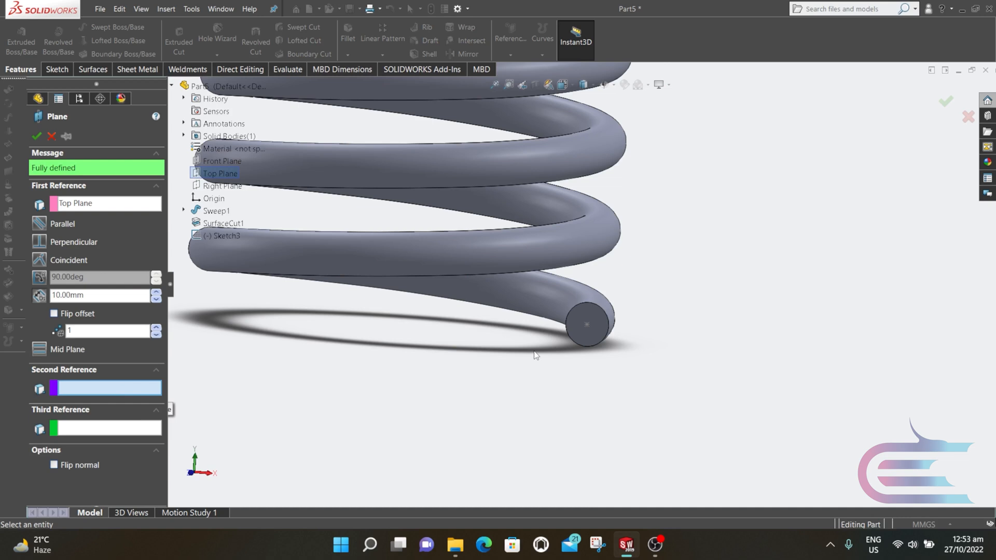
left_click(585, 312)
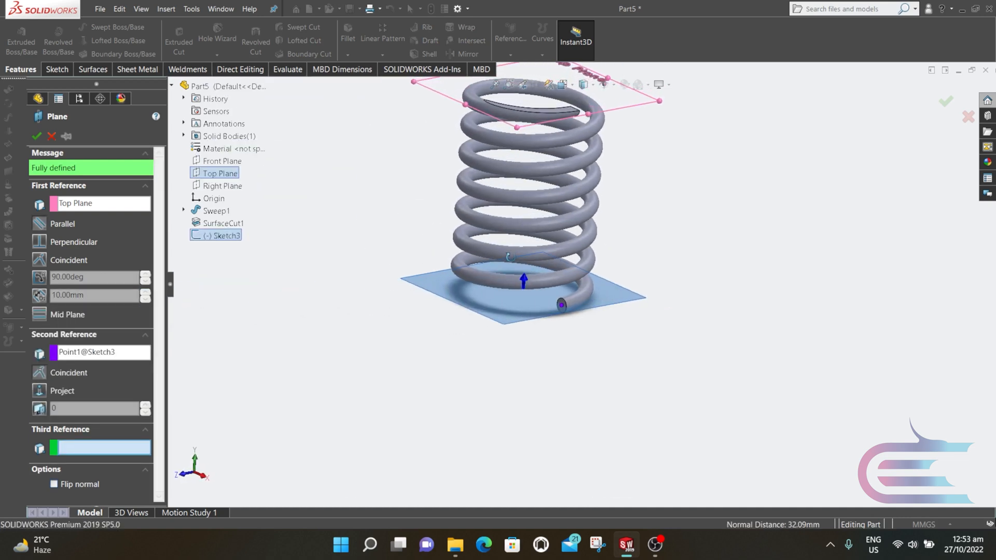
left_click(36, 137)
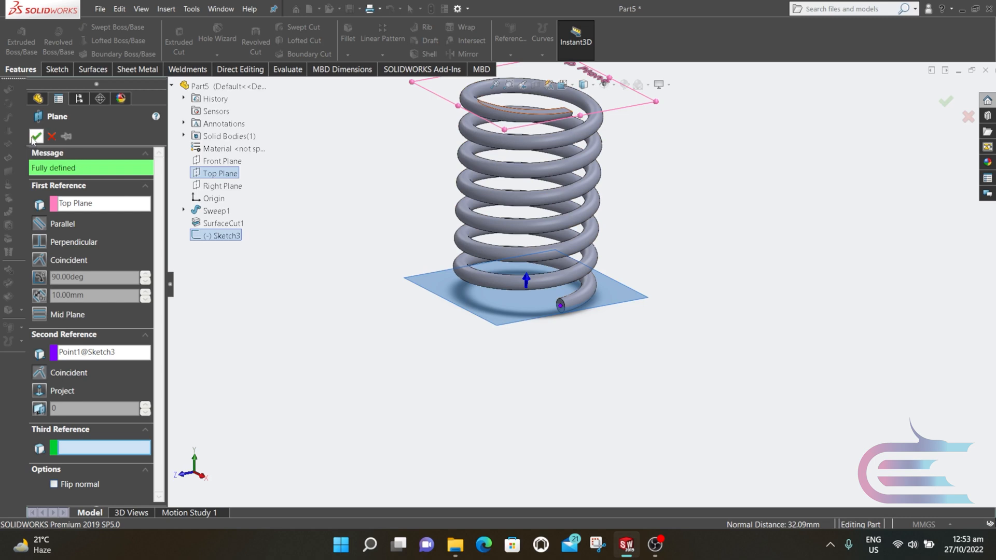
left_click(36, 135)
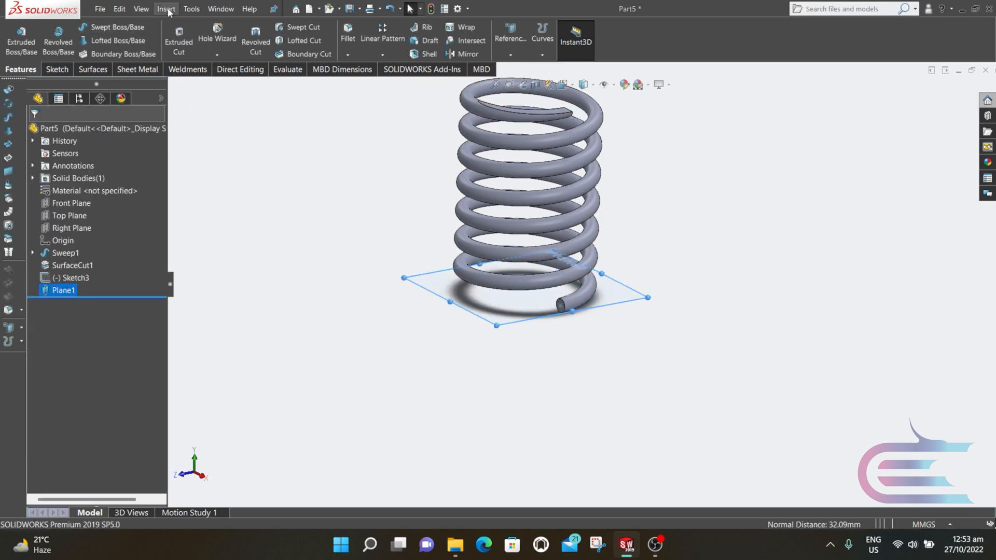
Step: Cut the spring's lower end flat using Plane1 as the cutting surface
left_click(164, 10)
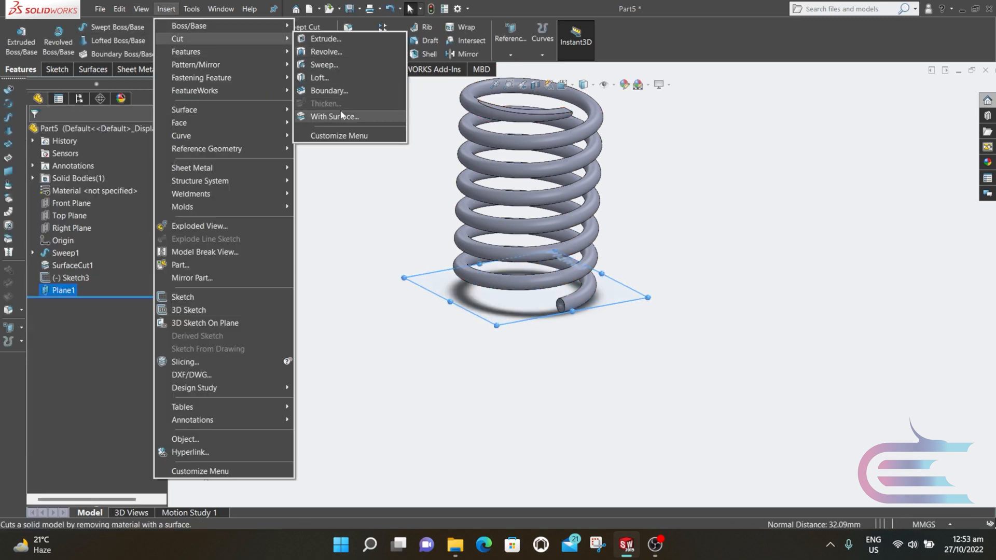
left_click(335, 116)
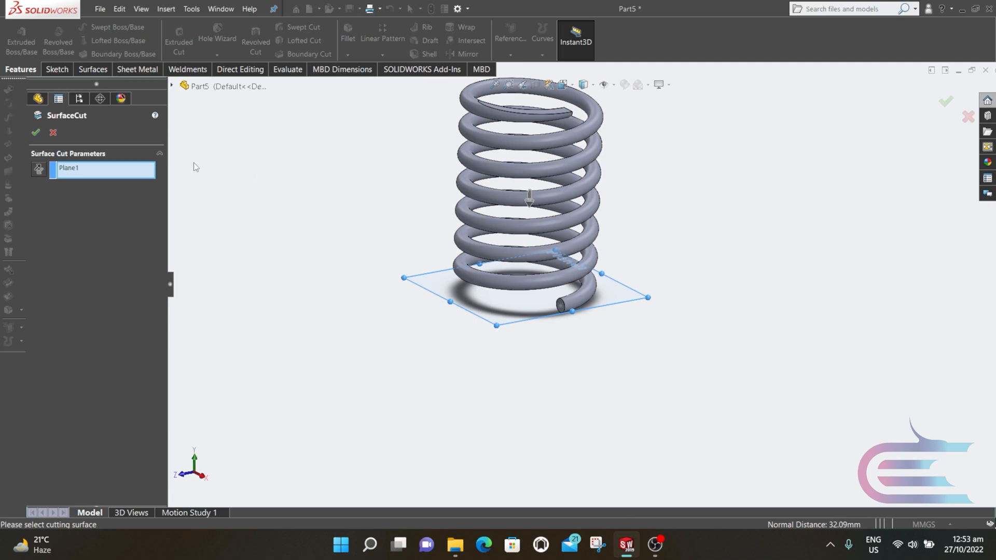
left_click(35, 132)
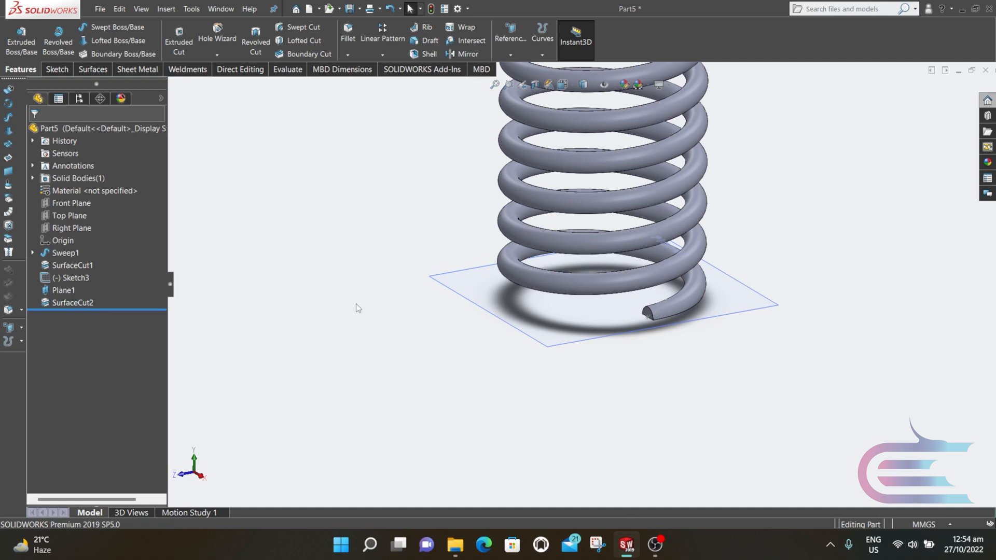
left_click(73, 278)
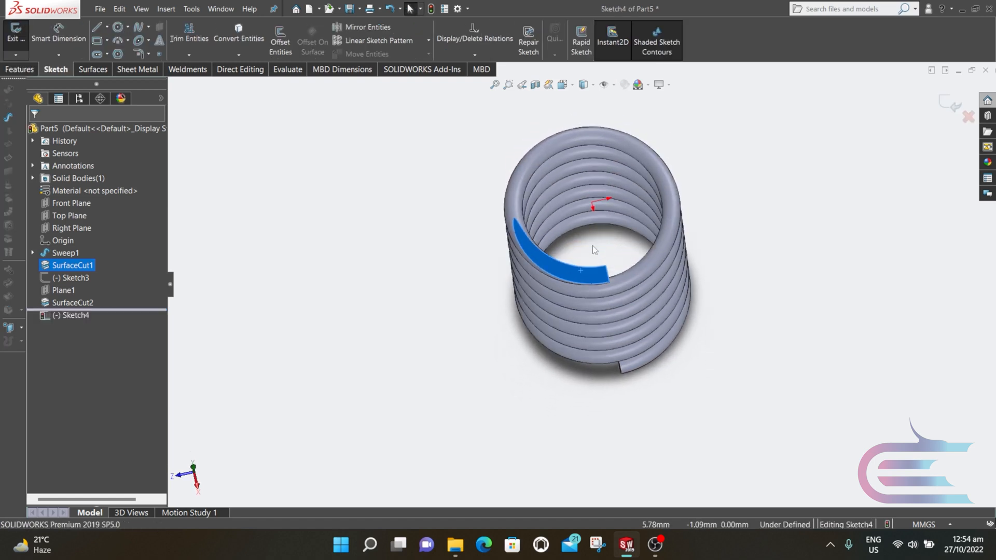
Step: Sketch a fully defined circle spanning the spring's flat top end
left_click(115, 27)
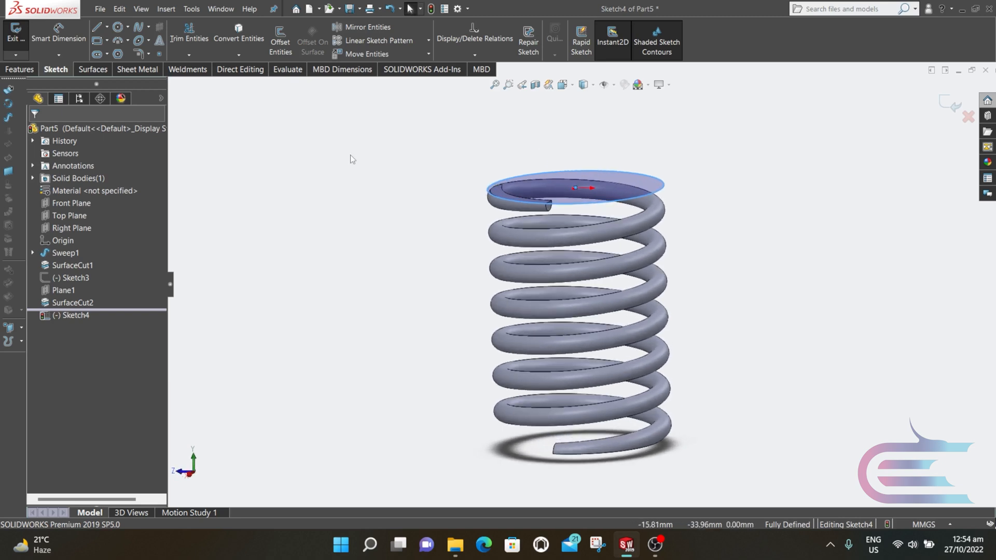
left_click(20, 69)
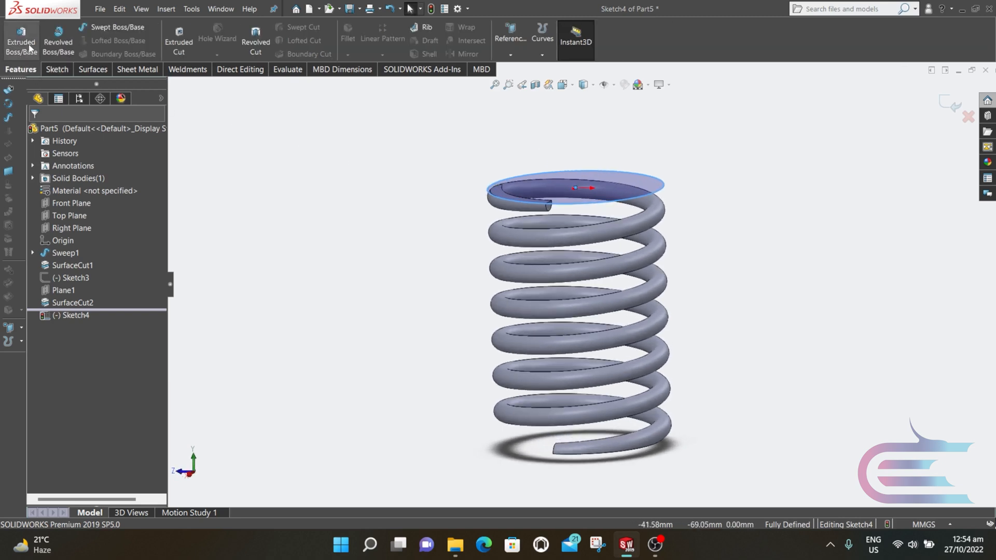
Step: Extrude the top circle 3.00 mm into a merged solid cap
left_click(21, 47)
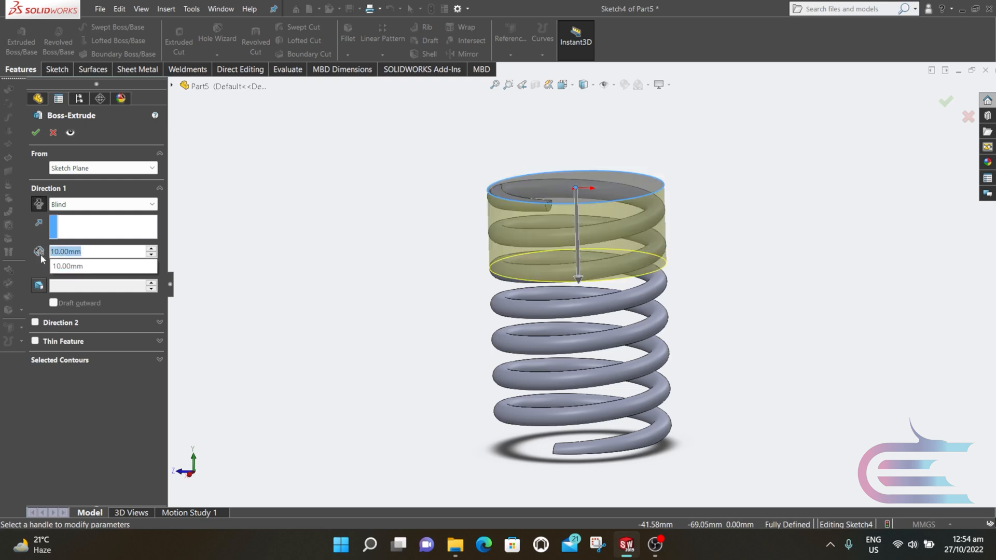
type("3.00mm")
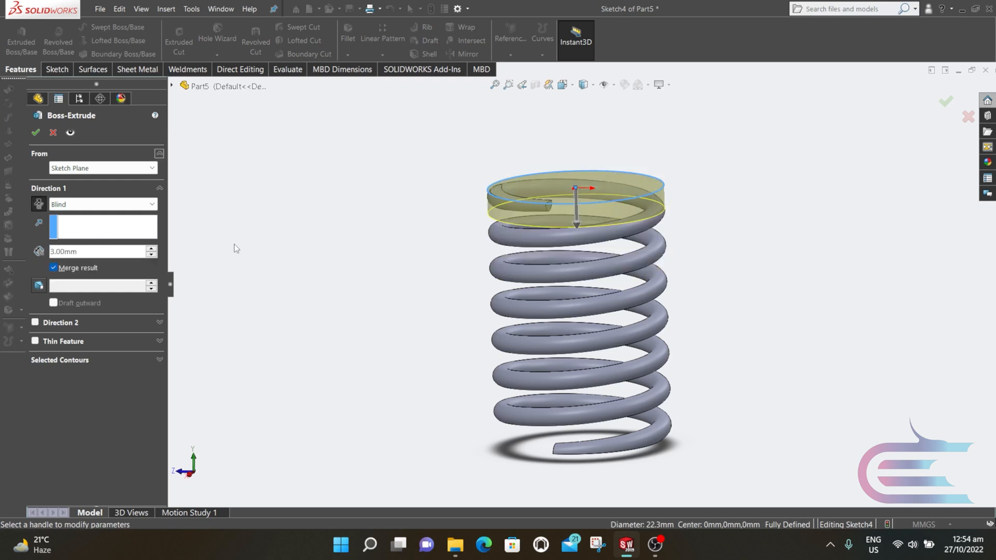
mouse_move(35, 132)
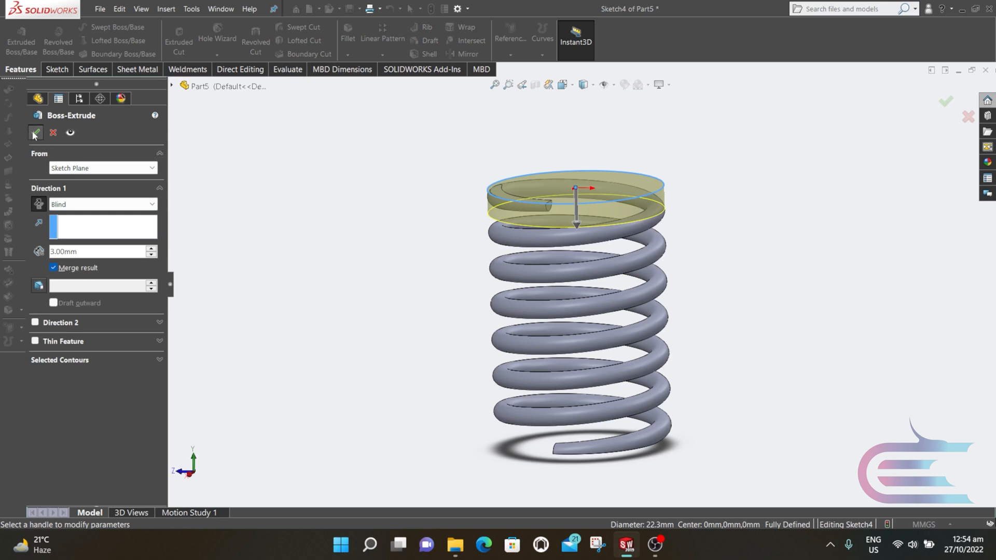
left_click(36, 133)
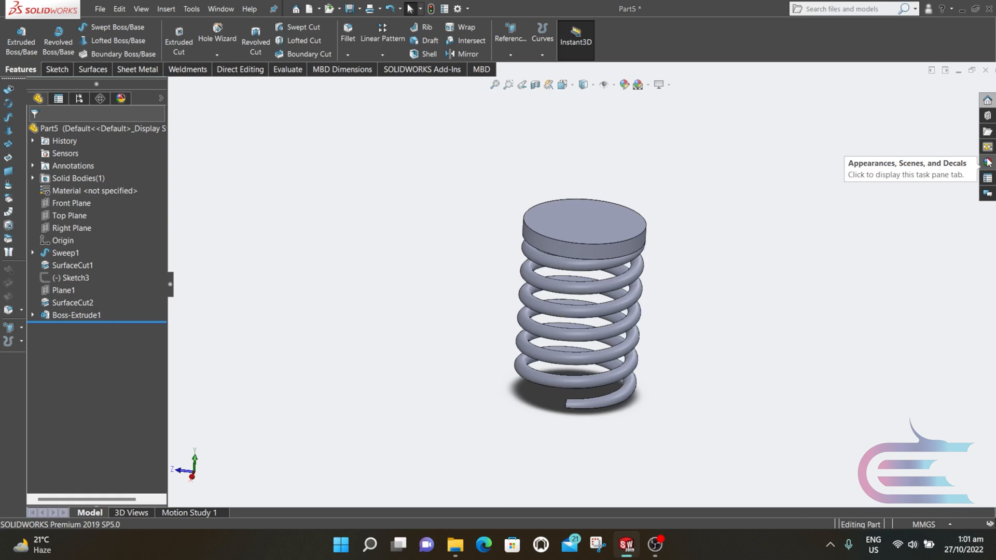
Step: Apply the Metal > Iron appearance from the Appearances library to the whole part
left_click(986, 162)
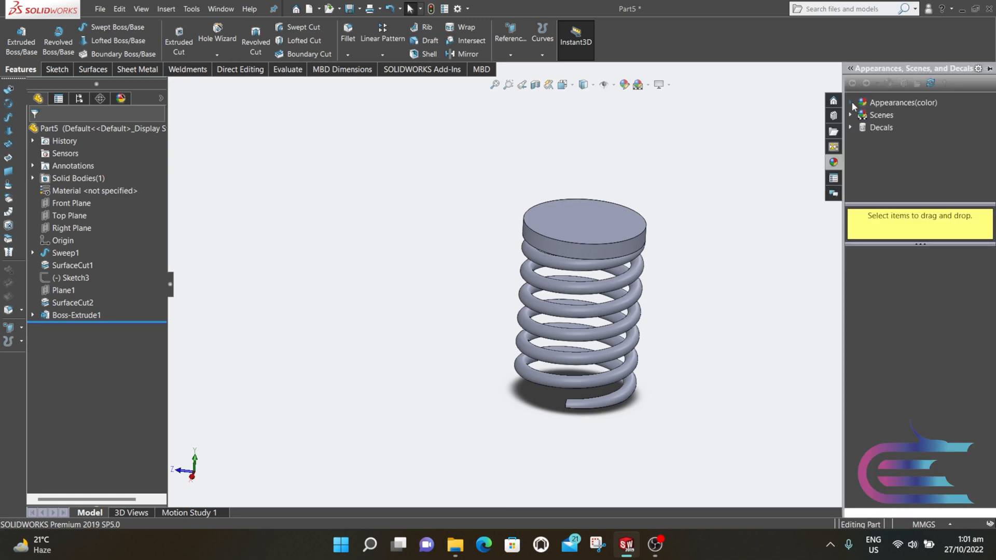
left_click(852, 102)
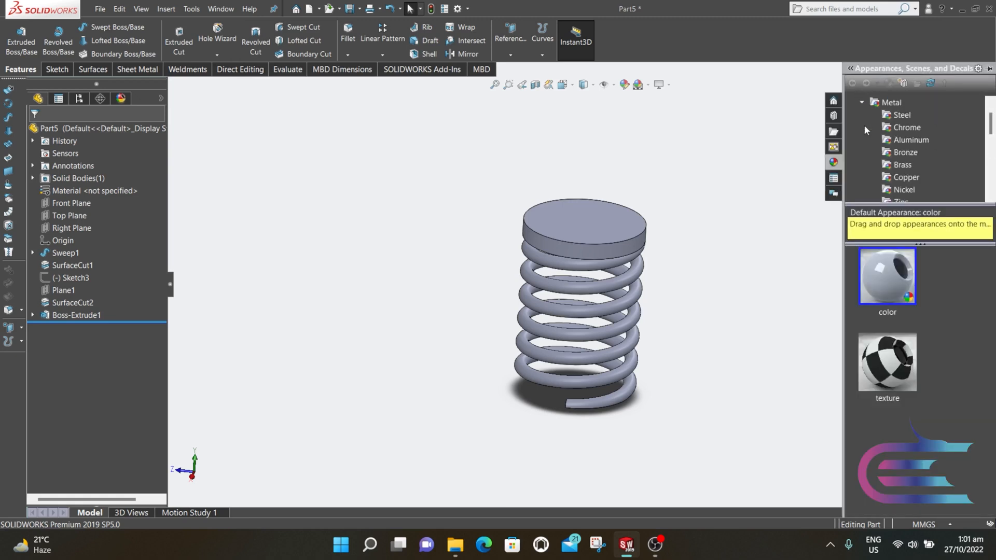
scroll("down", 3)
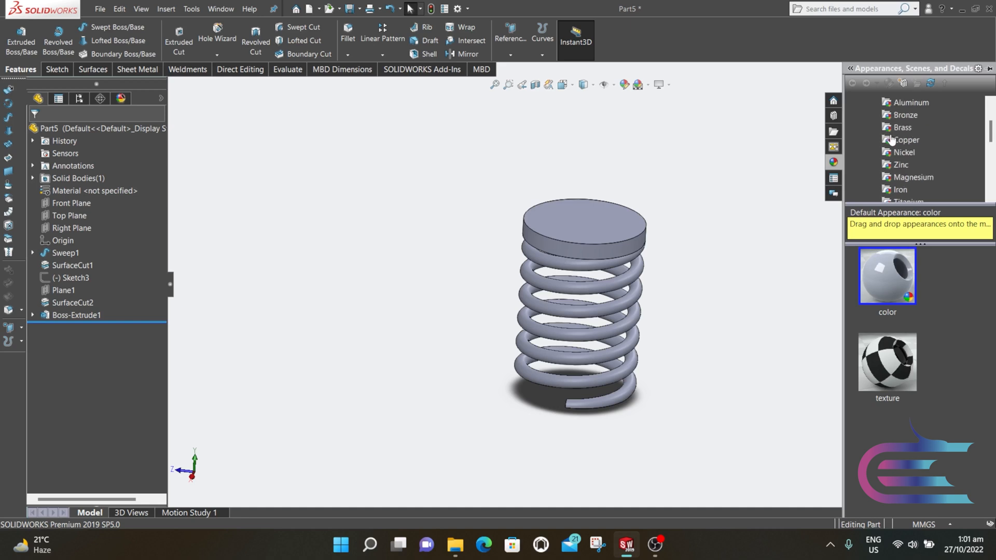
left_click(902, 188)
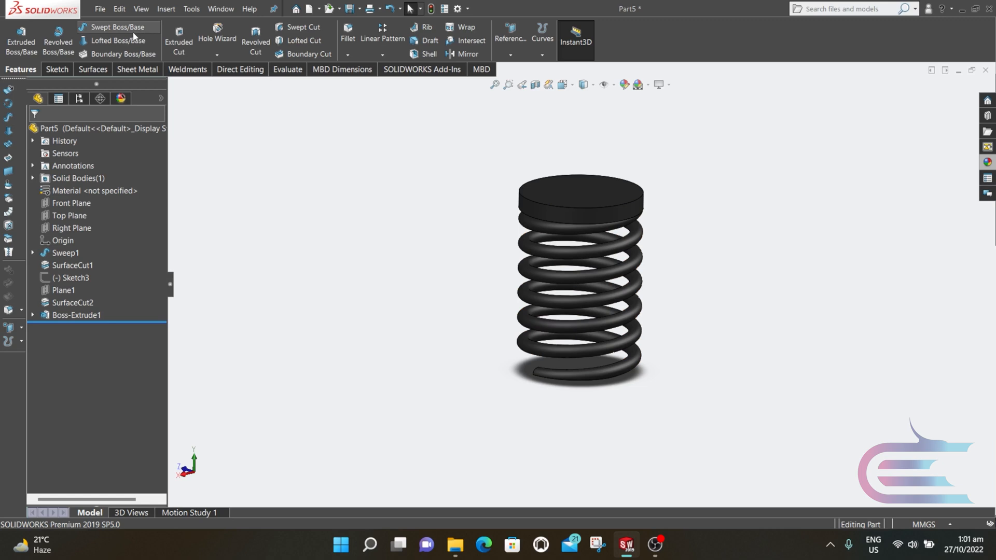
left_click(100, 8)
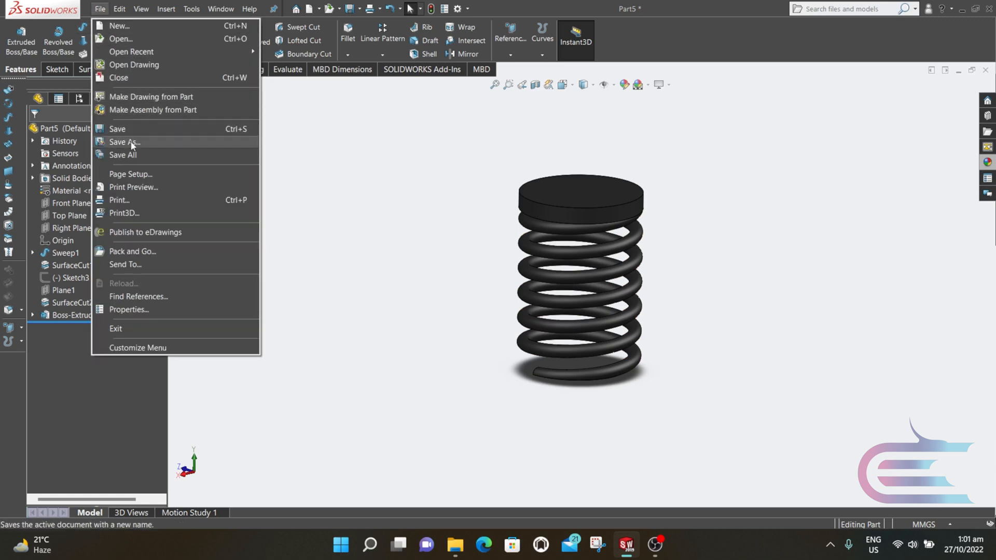
Step: Save the spring part as '10 . valve spring' in the Desktop > engine folder
left_click(123, 142)
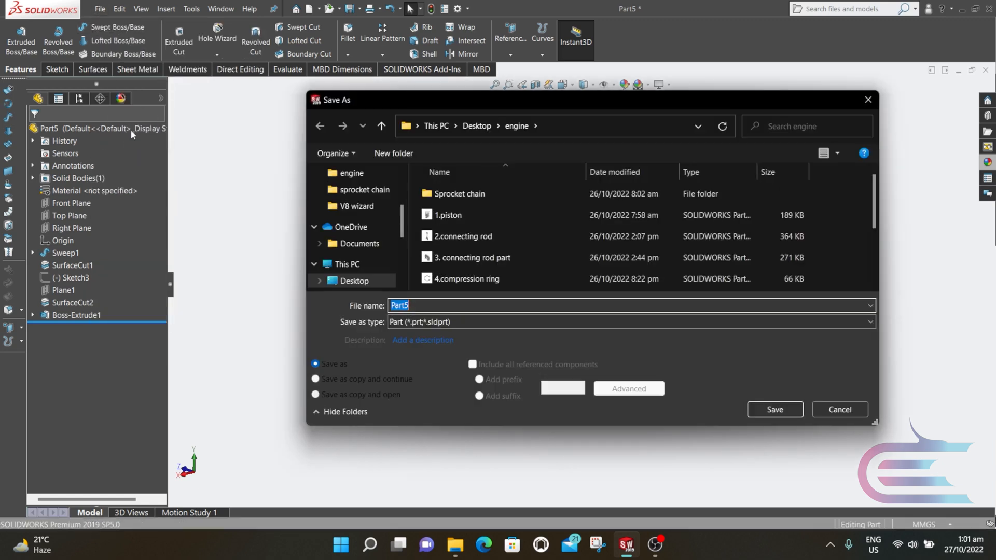
scroll("down", 3)
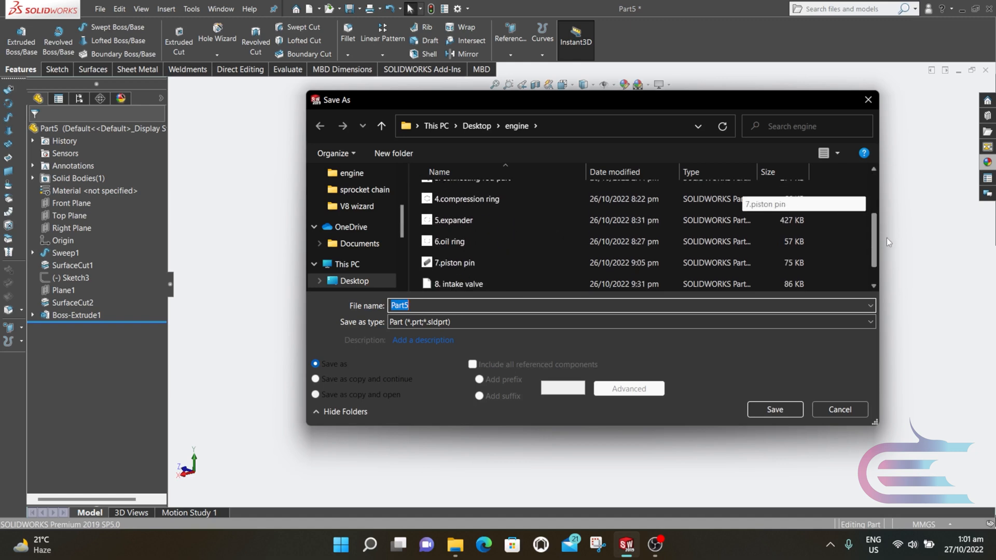
scroll("down", 3)
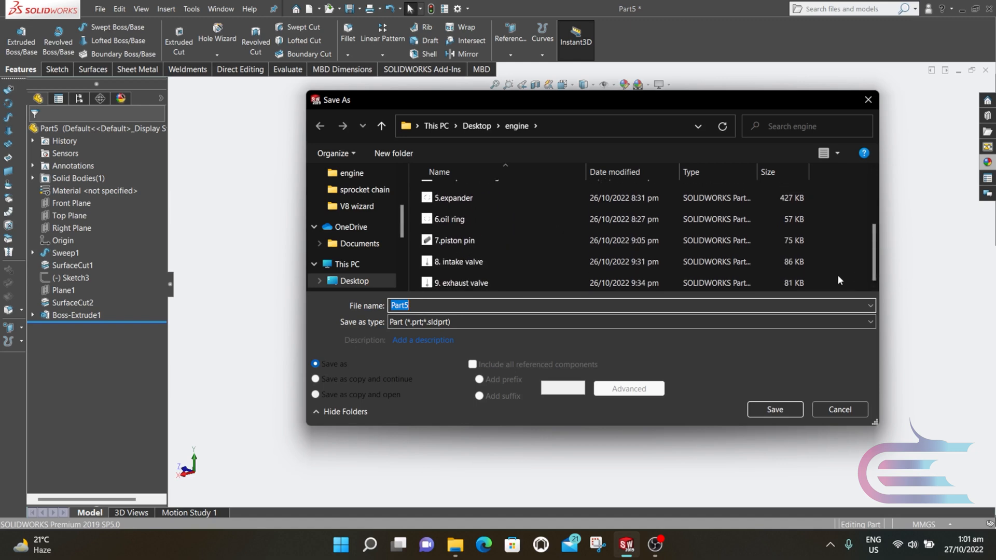
type("10 . valve sp")
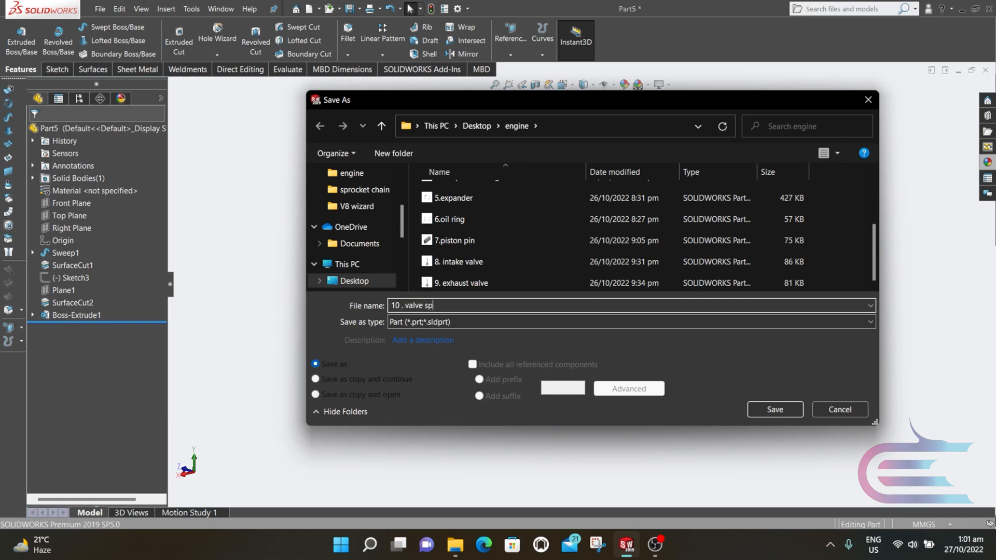
left_click(772, 409)
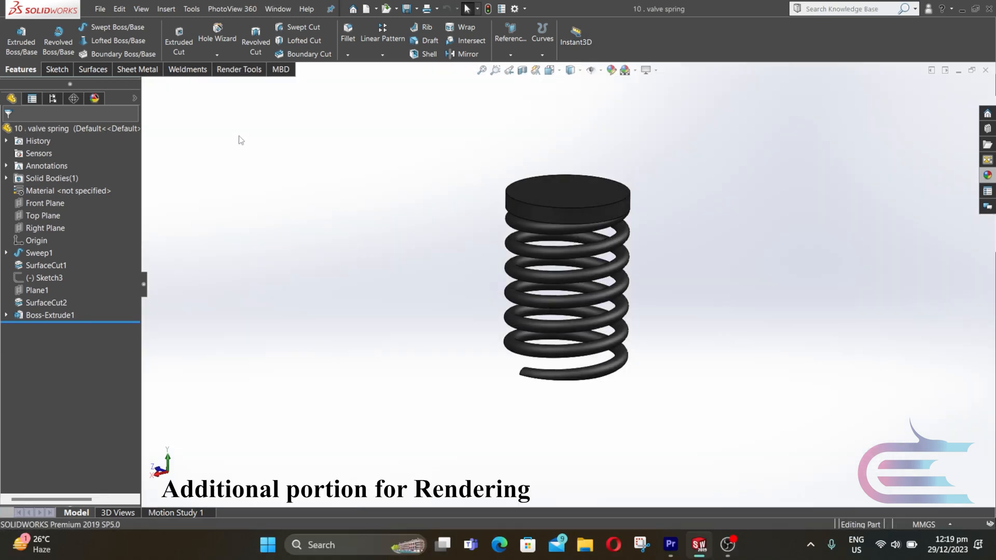
Step: Apply a carbon steel appearance to the valve spring with a darker colour
left_click(239, 70)
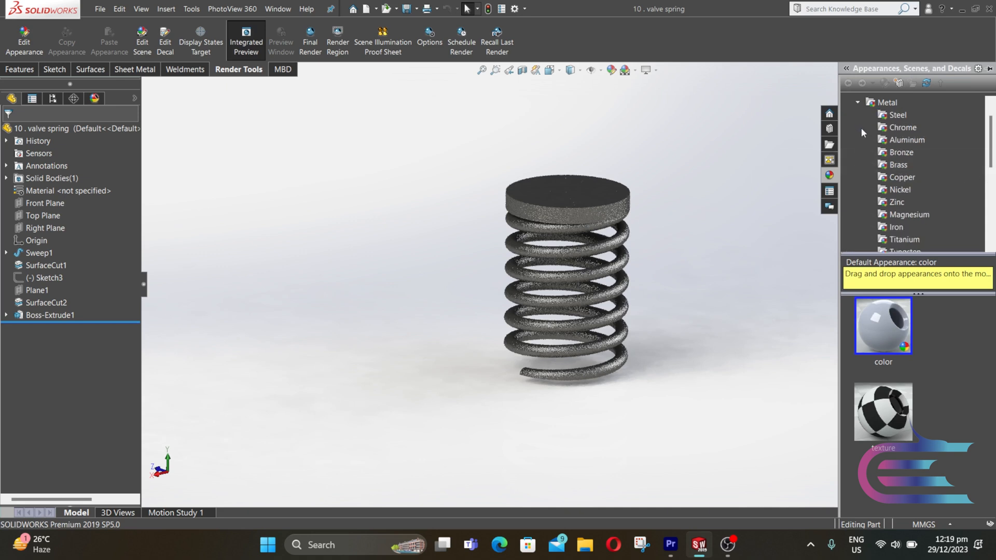
left_click(898, 115)
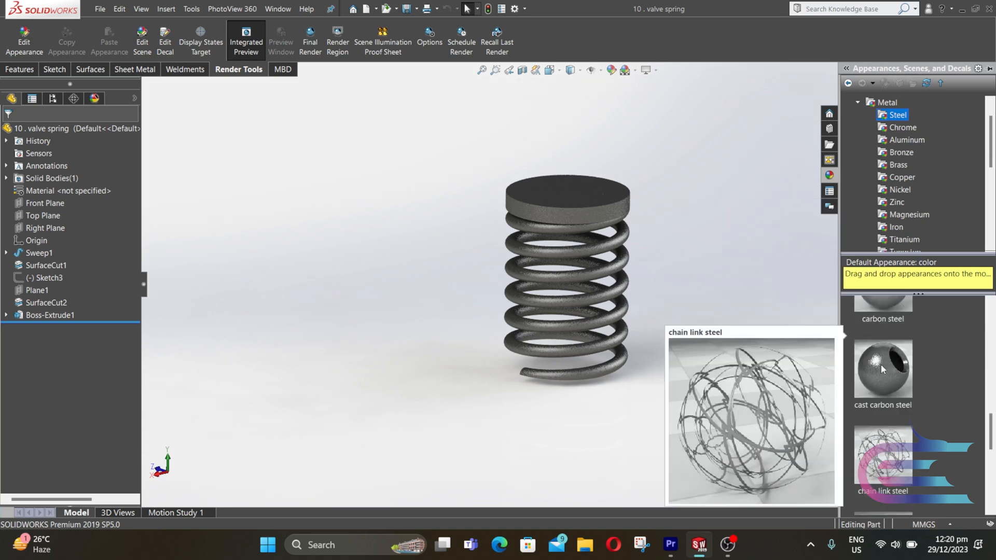
double_click(882, 325)
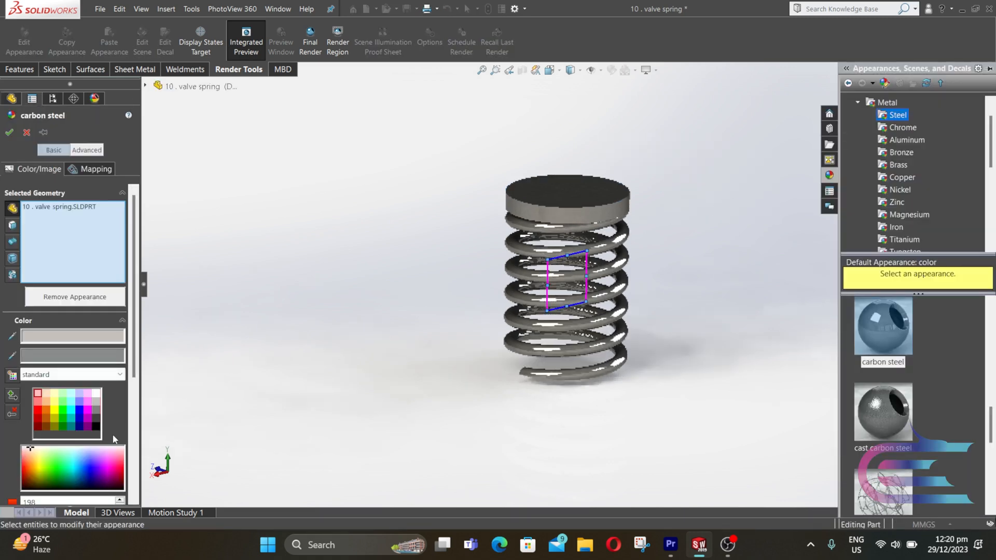
left_click(95, 419)
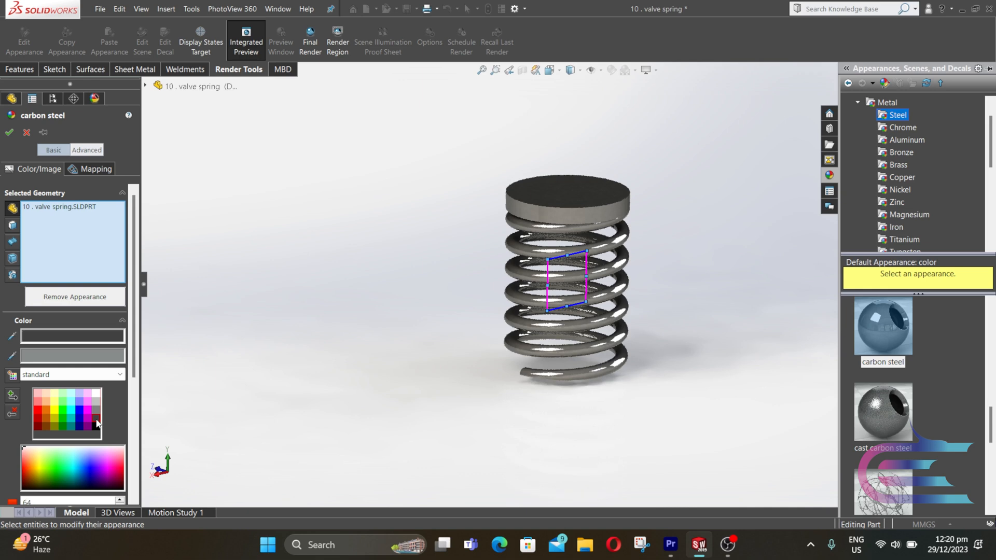
left_click(10, 134)
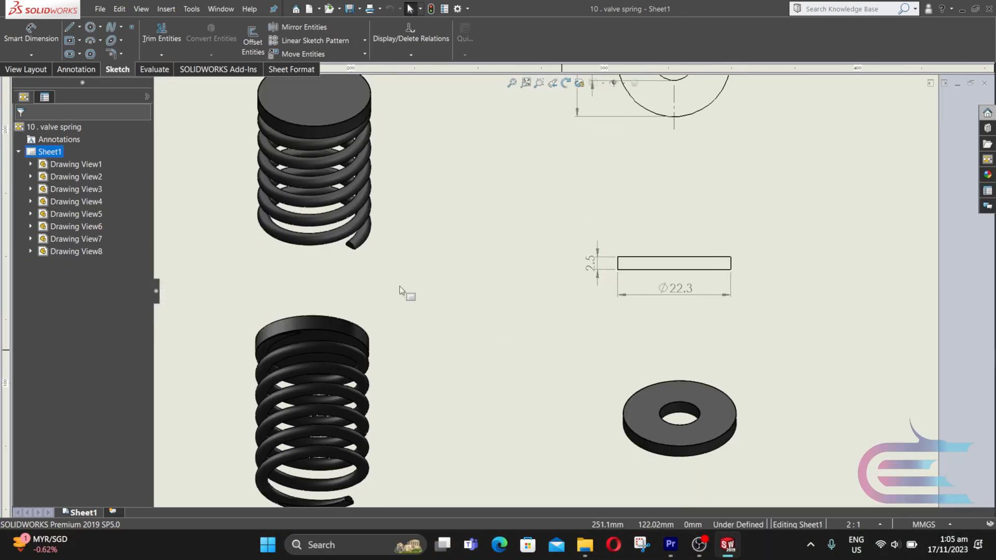
mouse_move(100, 25)
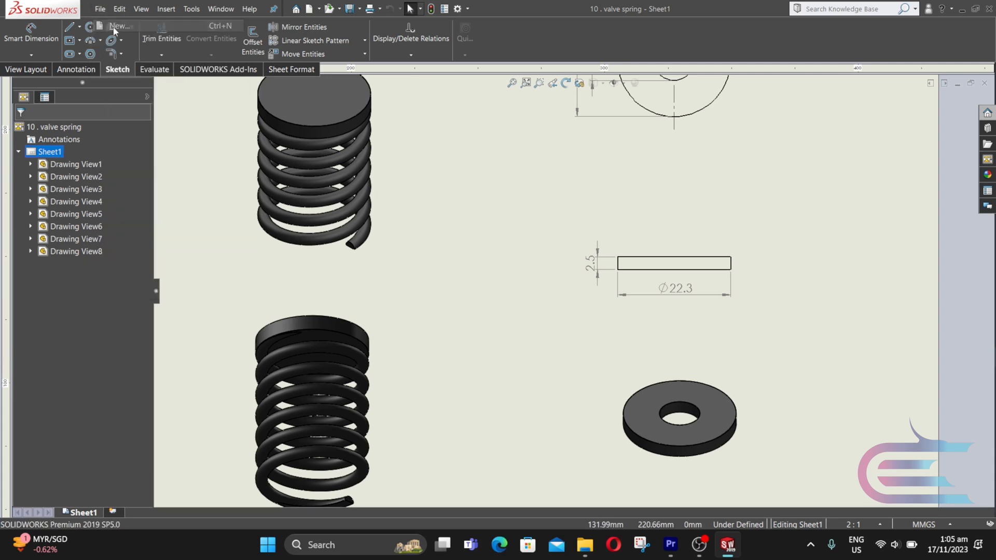
Step: Start a new blank part document (Part6)
left_click(118, 25)
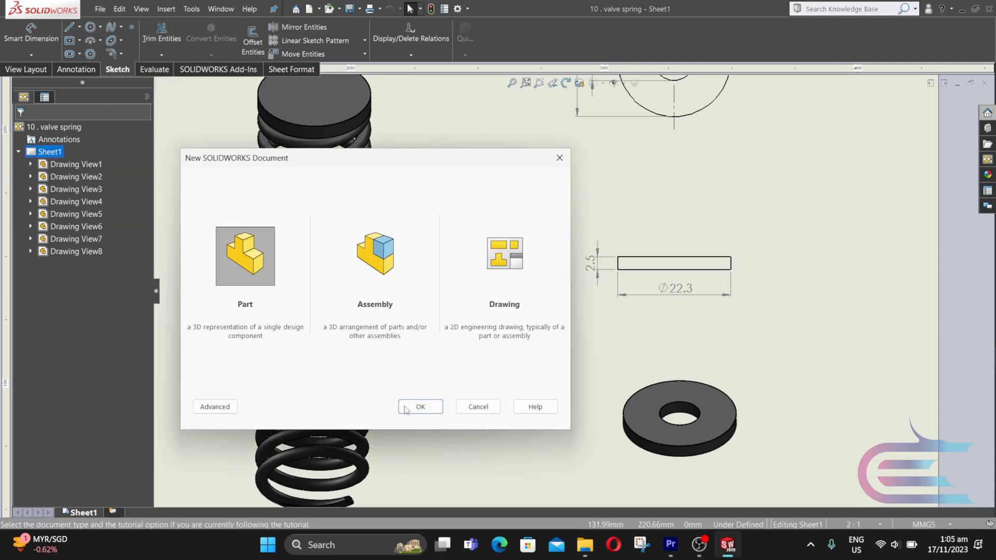
left_click(420, 407)
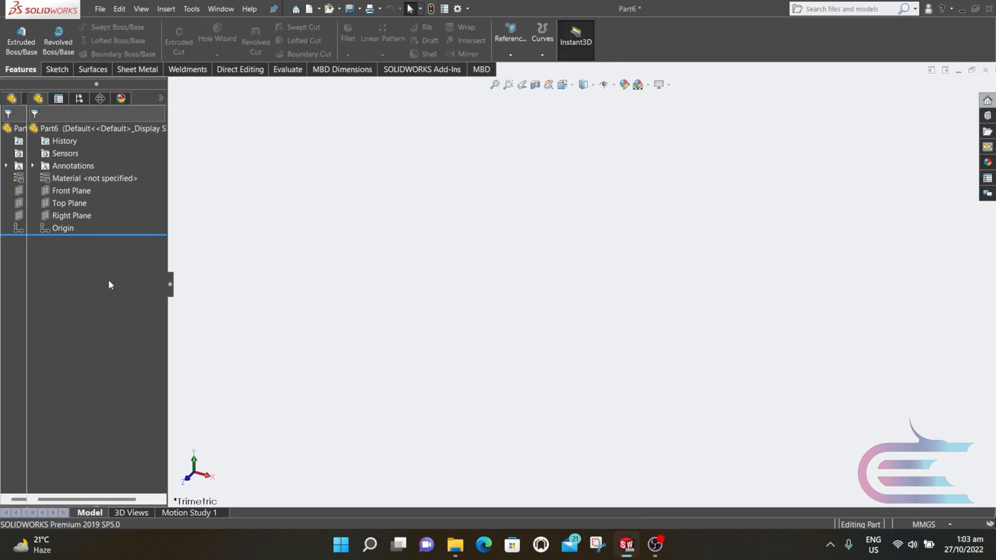
Step: Sketch two concentric circles on the Top Plane dimensioned 22.30 mm and 8.00 mm diameter
left_click(69, 203)
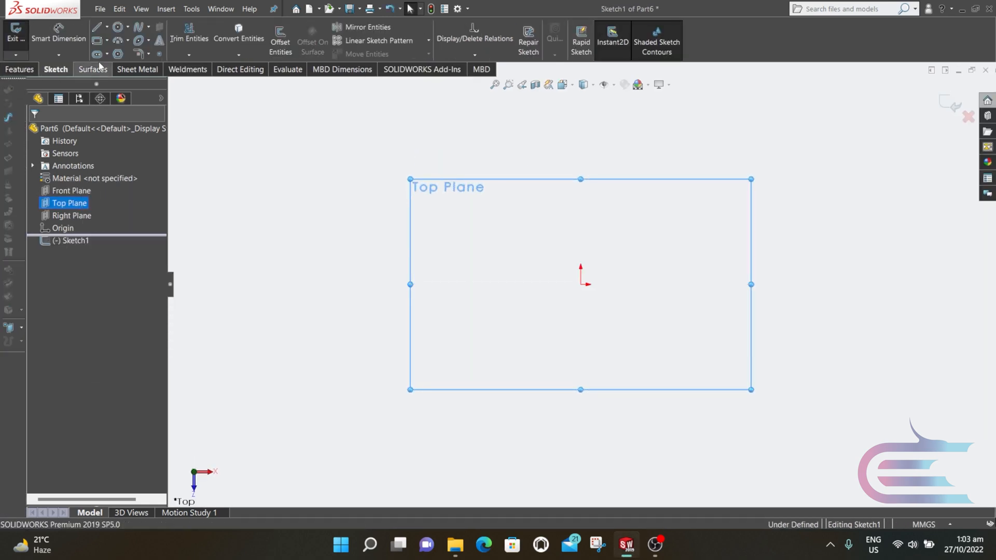
left_click(97, 27)
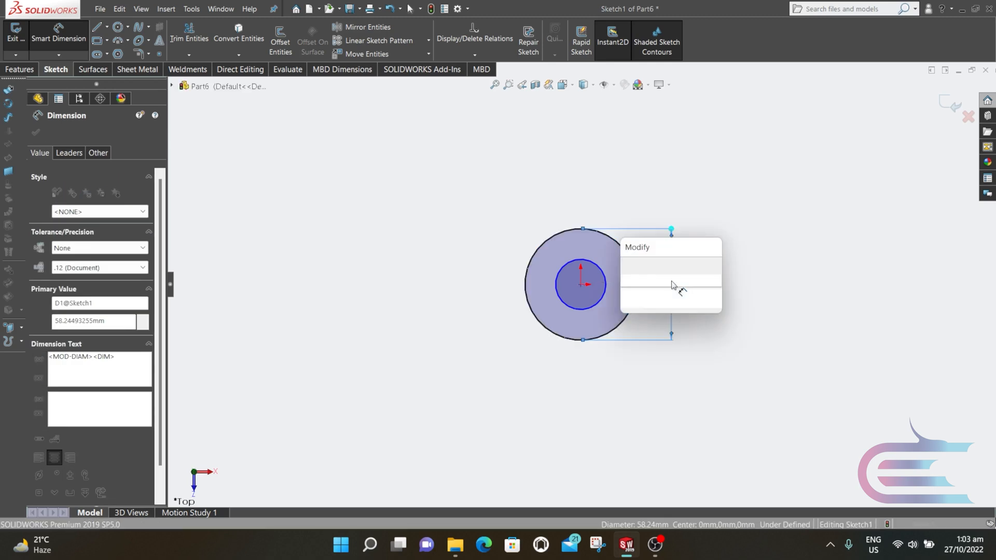
type("22.")
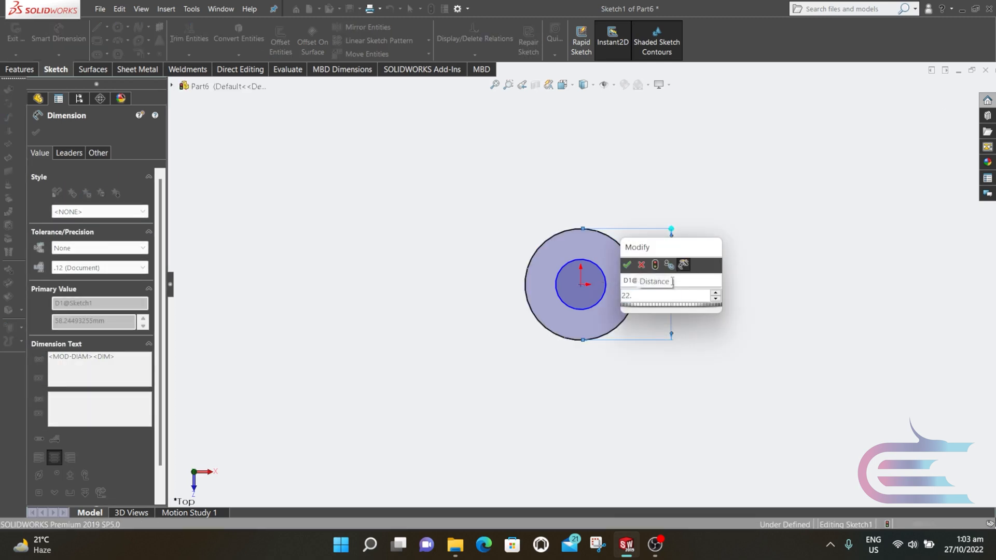
left_click(627, 265)
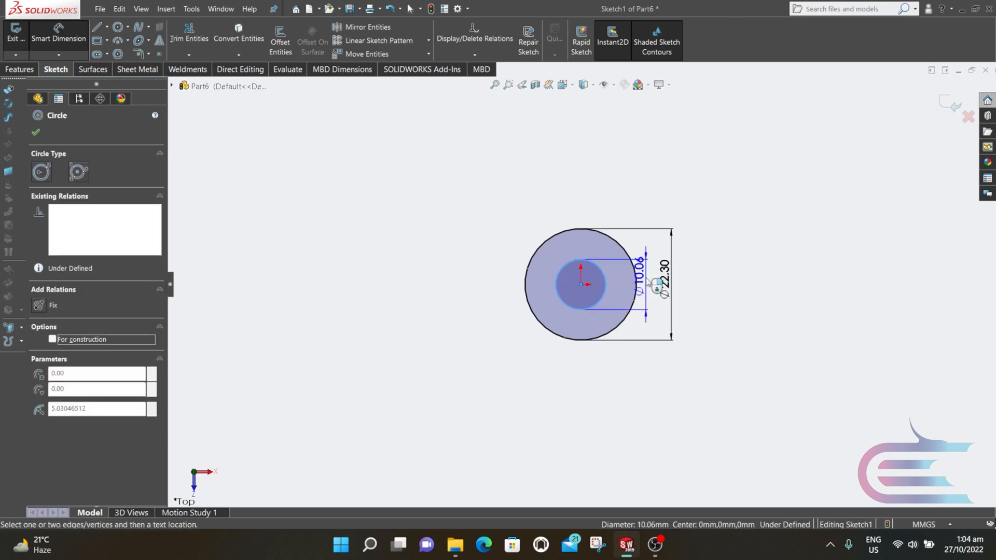
left_click(641, 270)
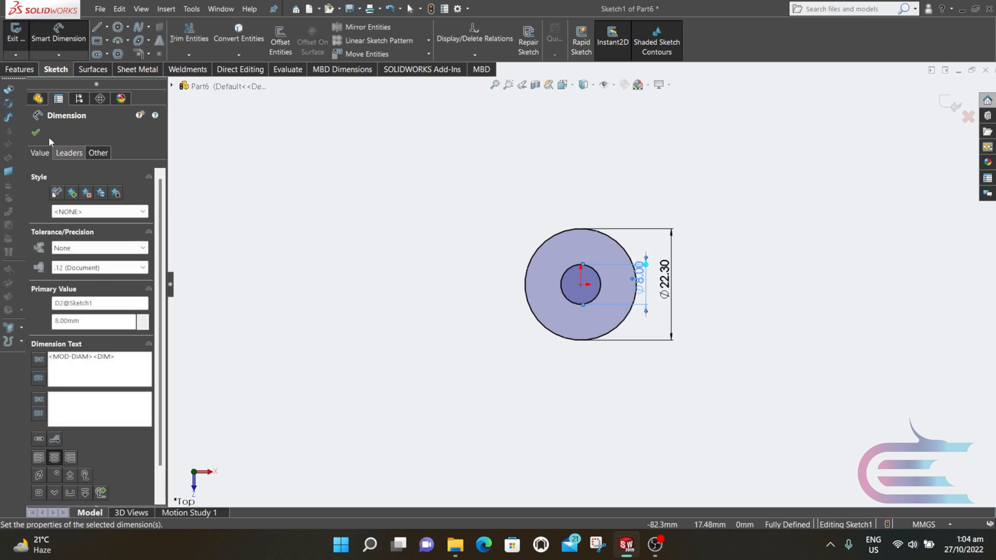
left_click(36, 131)
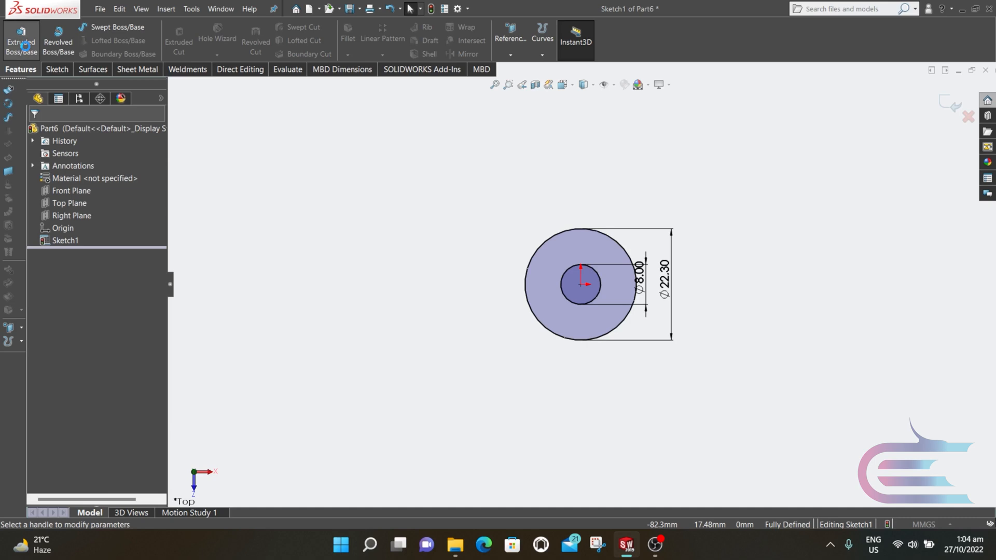
Step: Extrude the ring sketch to a Blind depth of 2.50 mm to form the washer
left_click(21, 40)
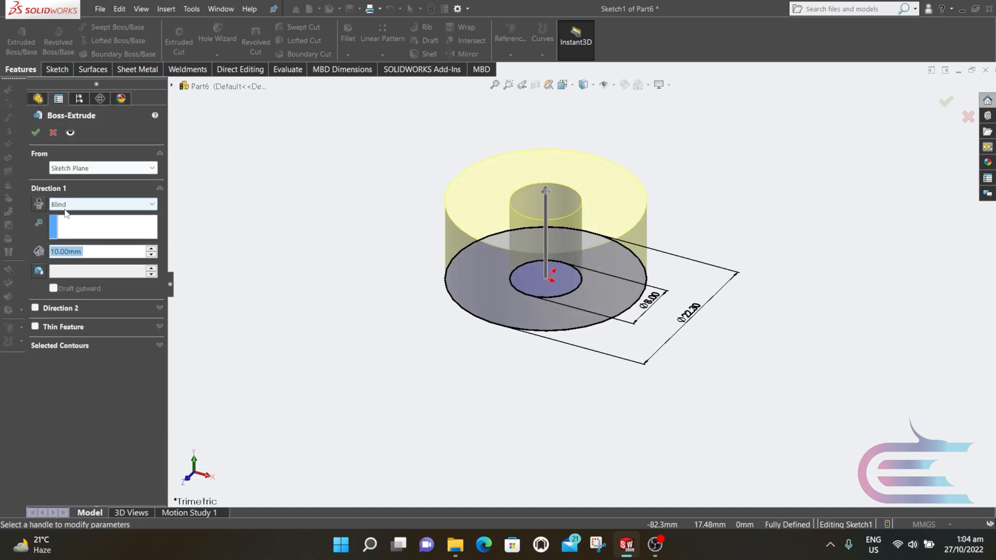
left_click(96, 251)
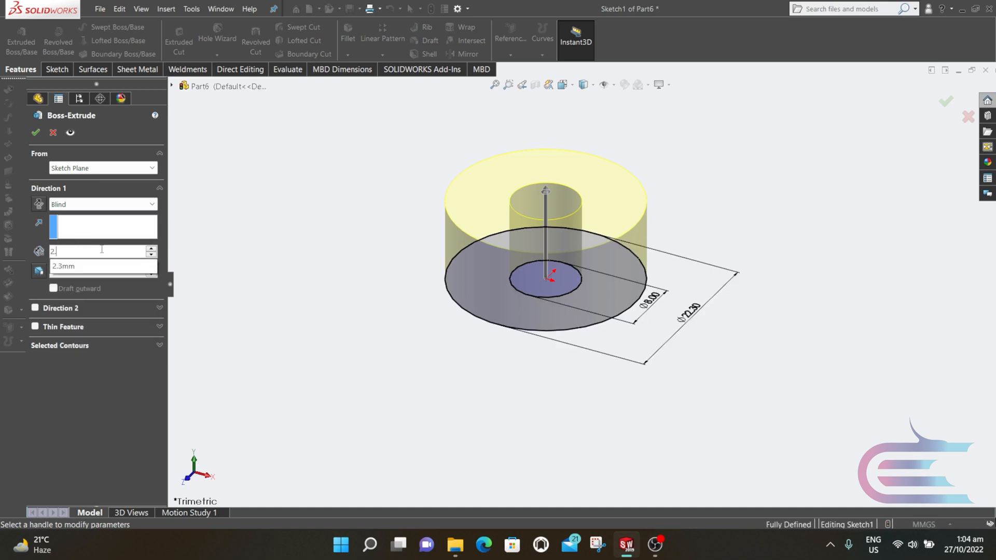
type("2.50mm")
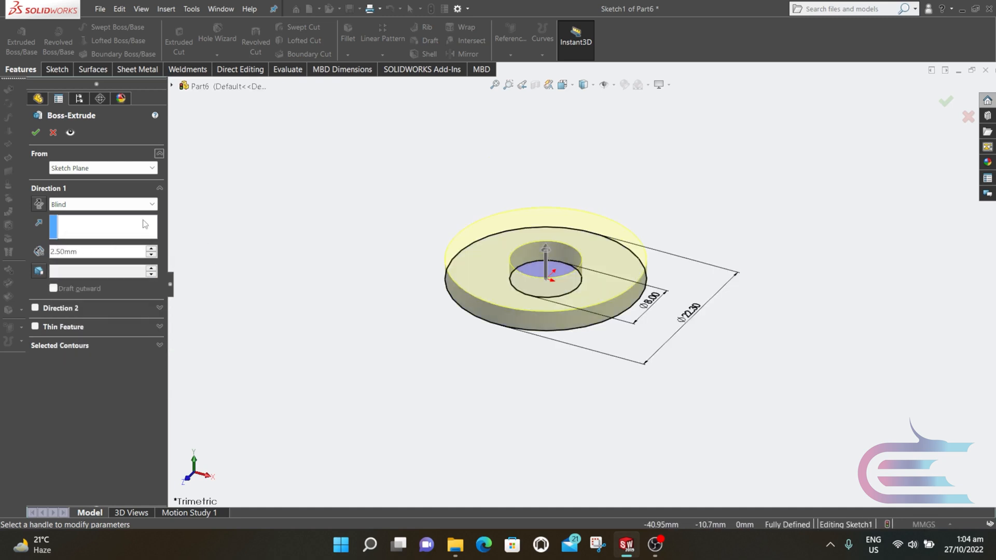
left_click(35, 132)
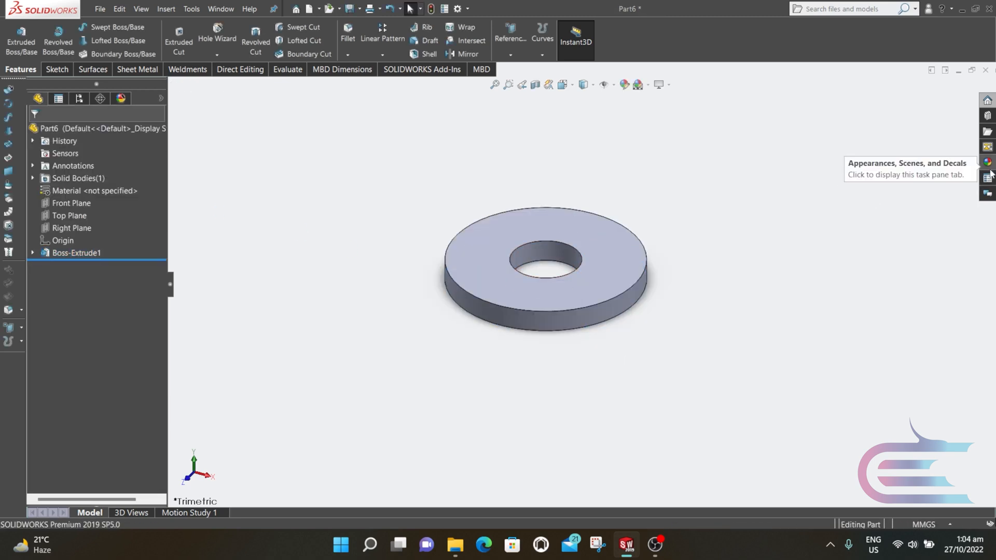
Step: Apply matte iron from Metal > Iron to the washer and bring up the File commands
left_click(986, 161)
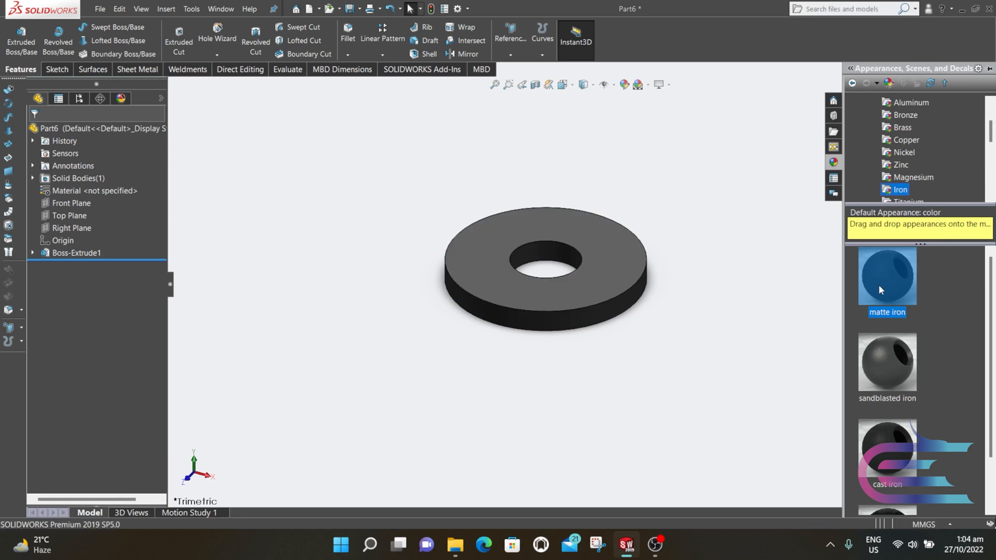
left_click(100, 8)
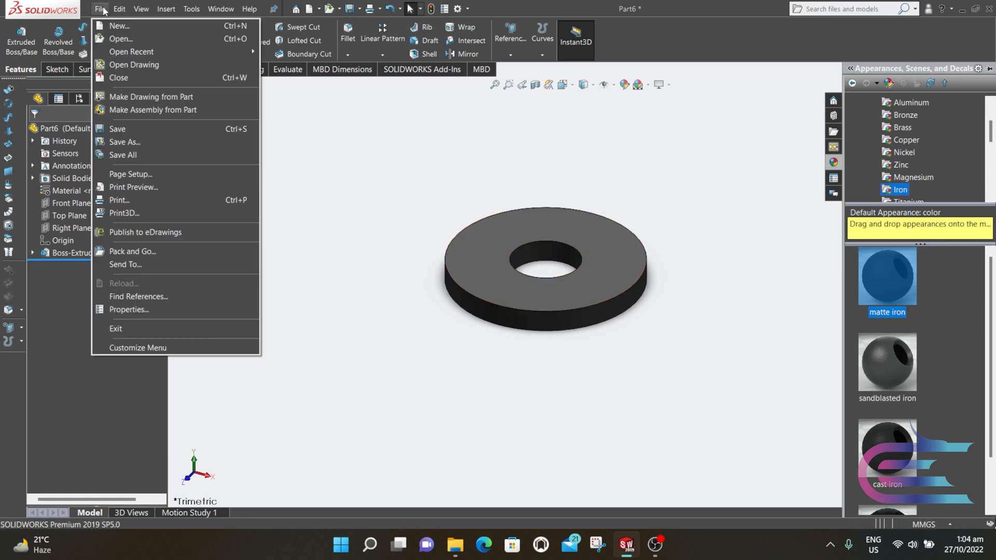
mouse_move(124, 142)
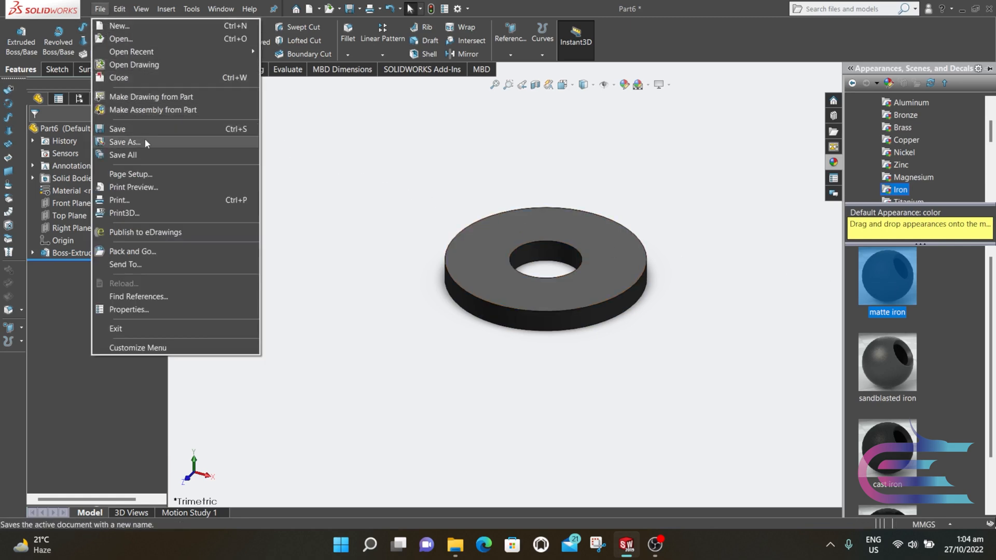